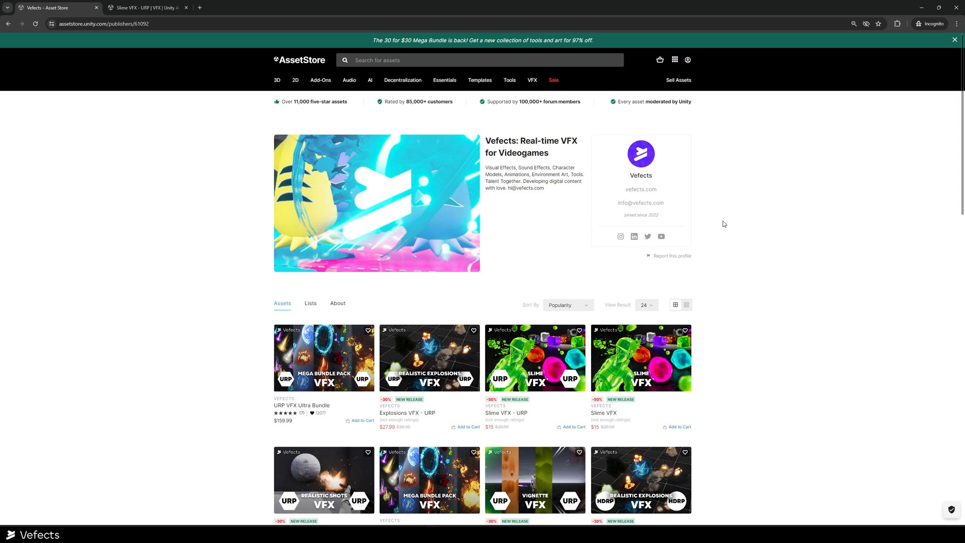
{"action": "mouse_move", "coordinate": [727, 214]}
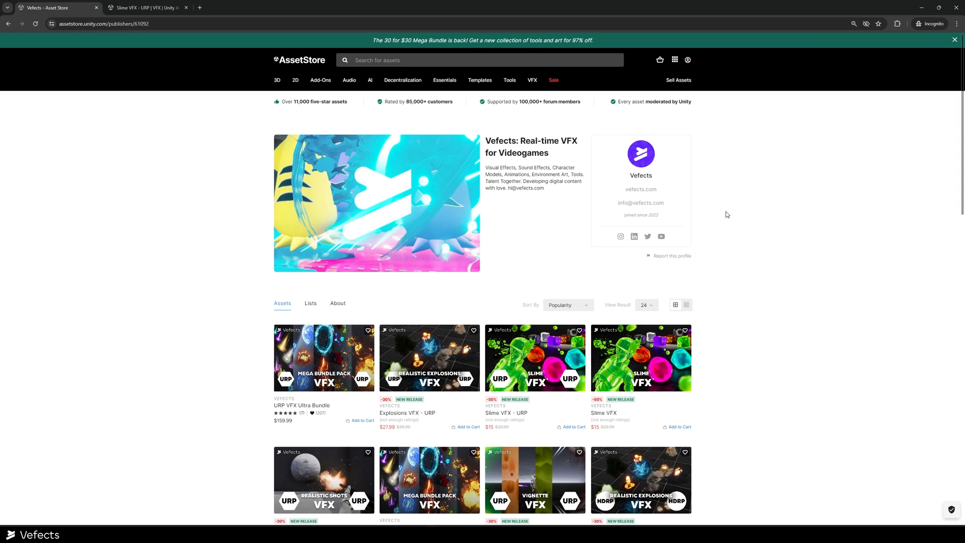
Bring up the Slime VFX - URP Asset Store page with its $14.99 price
{"action": "scroll", "scroll_direction": "down", "scroll_amount": 3}
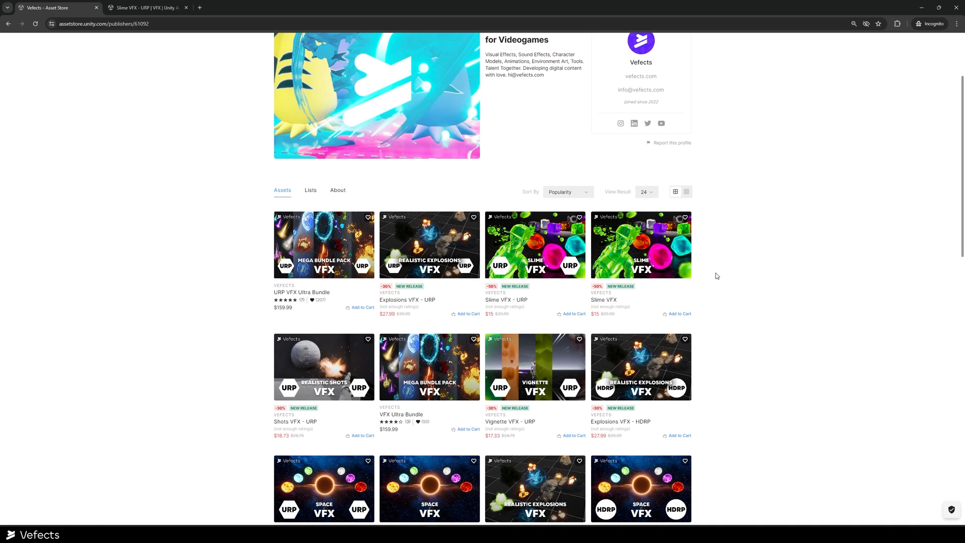
{"action": "mouse_move", "coordinate": [643, 286]}
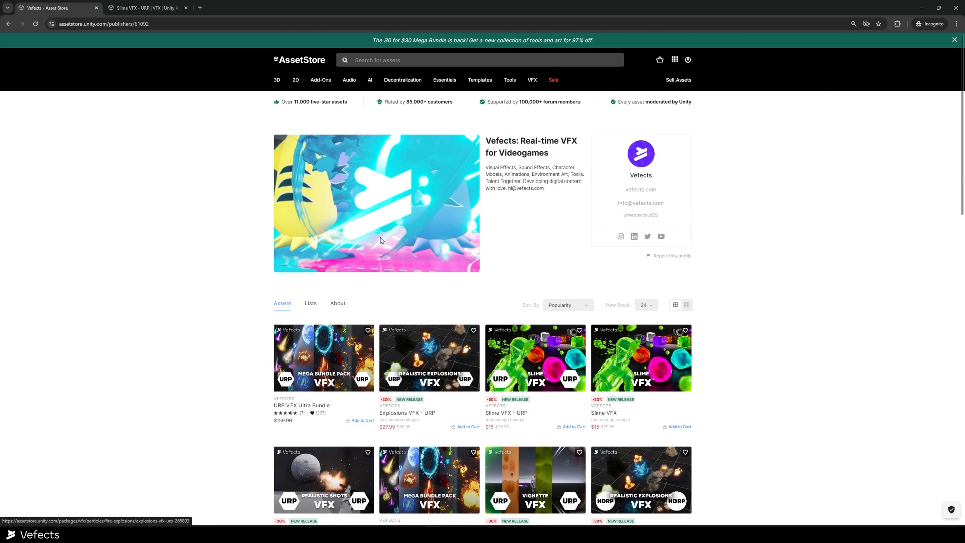
{"action": "left_click", "coordinate": [534, 357]}
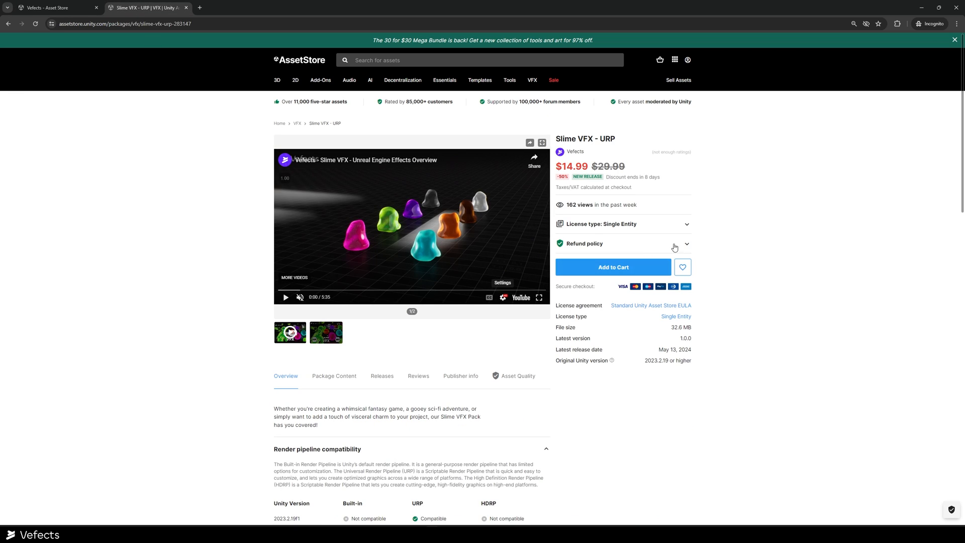
{"action": "mouse_move", "coordinate": [742, 228]}
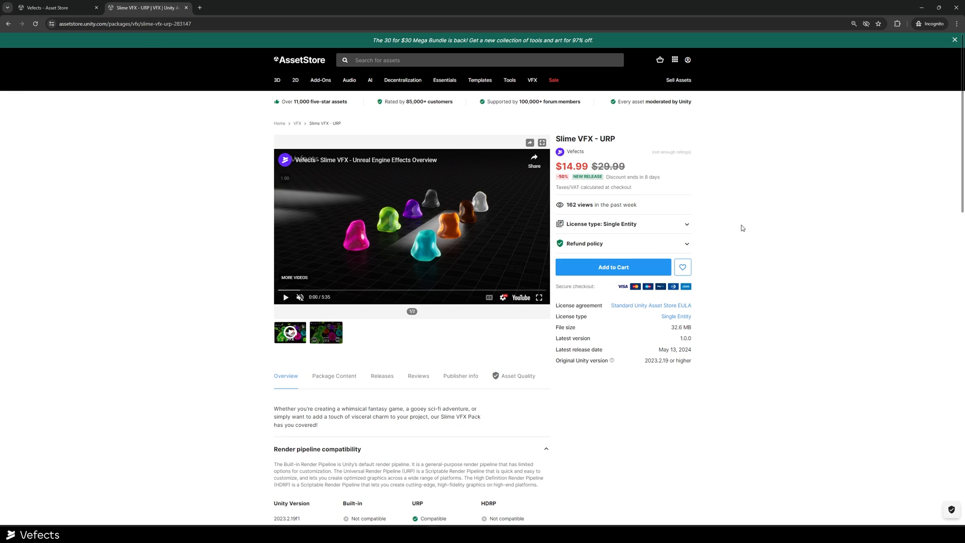
{"action": "mouse_move", "coordinate": [899, 57]}
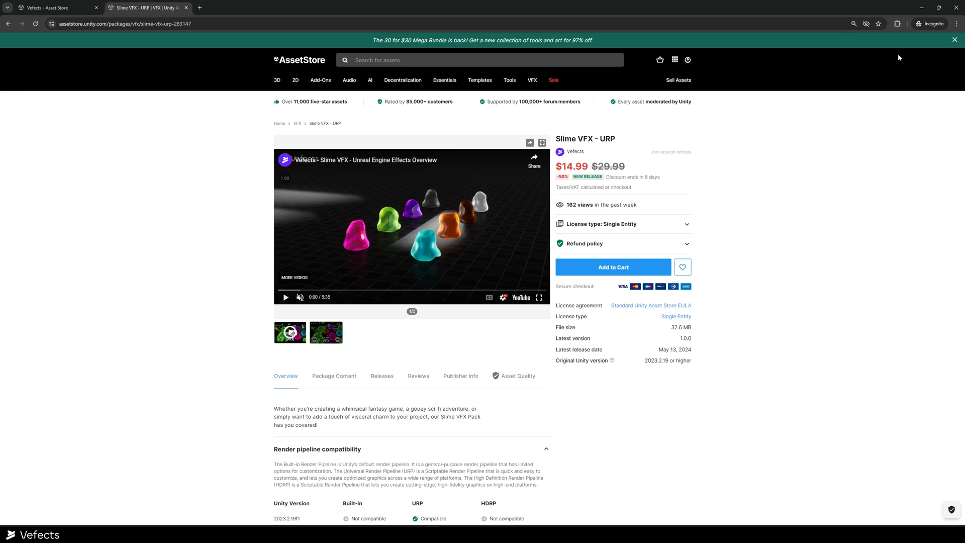
{"action": "mouse_move", "coordinate": [456, 242]}
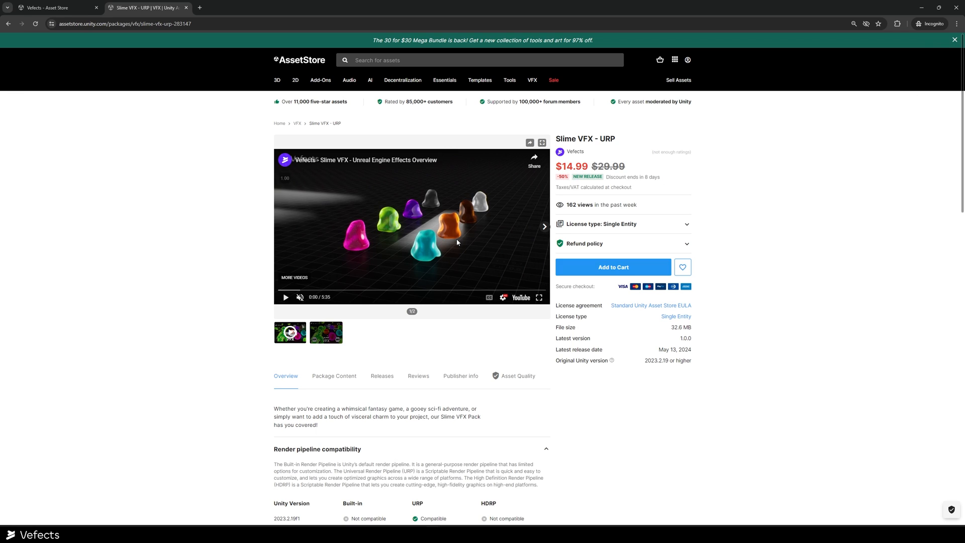
{"action": "mouse_move", "coordinate": [466, 259]}
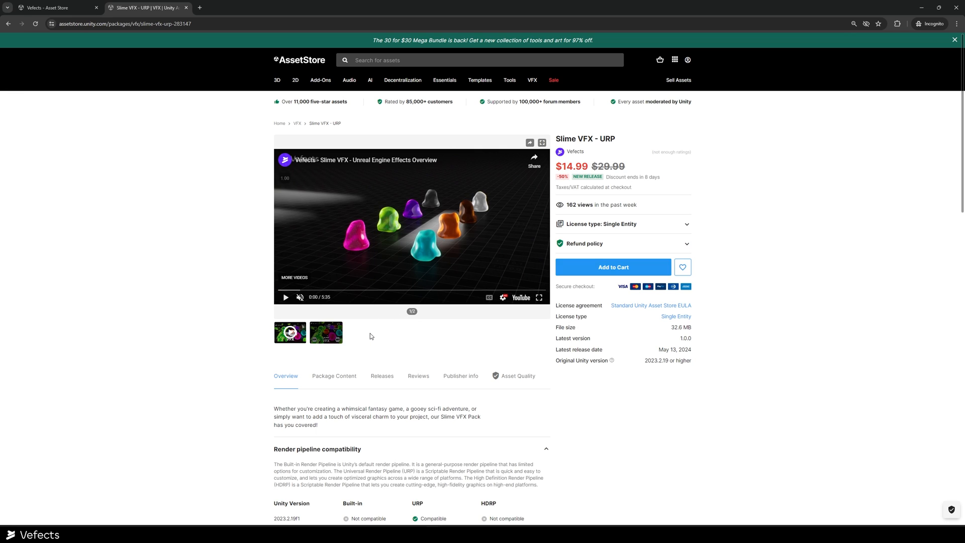
{"action": "mouse_move", "coordinate": [587, 203]}
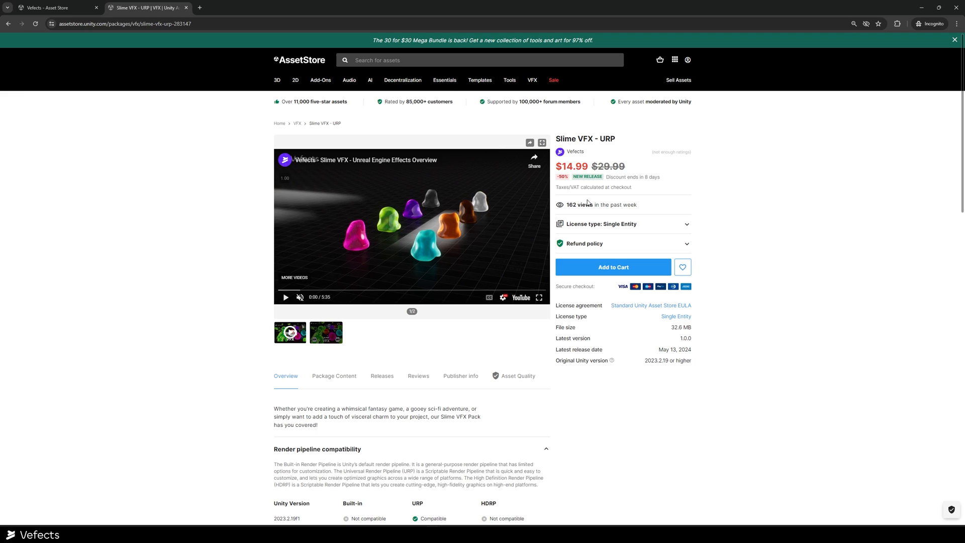
{"action": "mouse_move", "coordinate": [586, 159]}
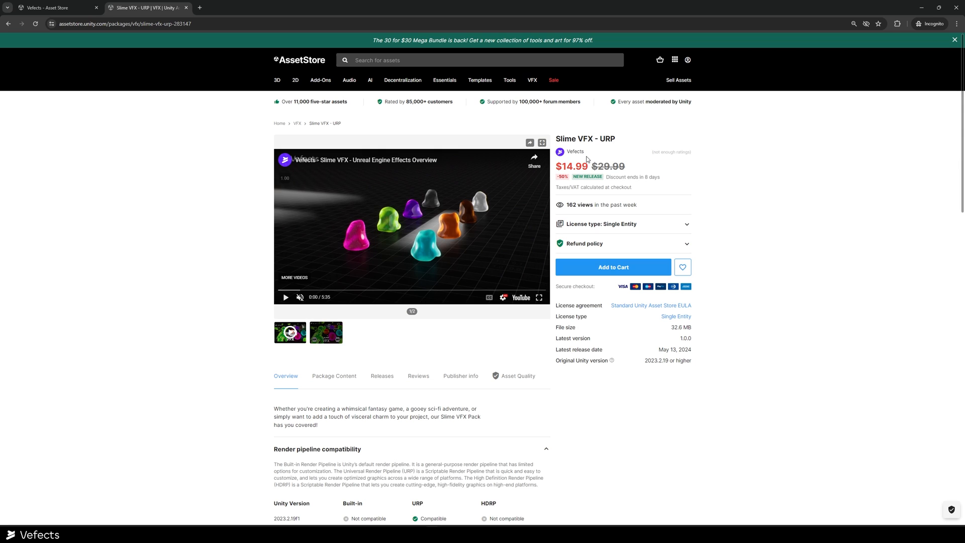
{"action": "mouse_move", "coordinate": [716, 185]}
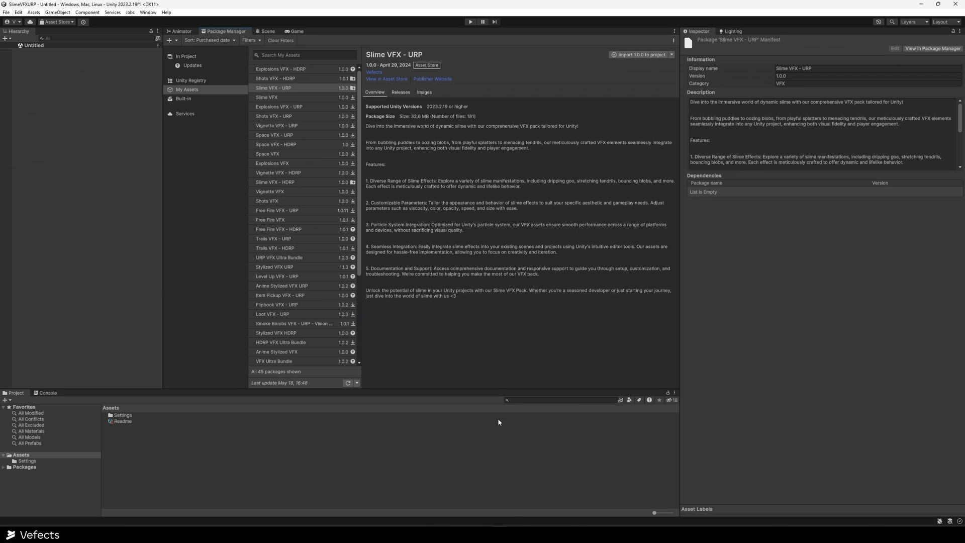
{"action": "mouse_move", "coordinate": [588, 86]}
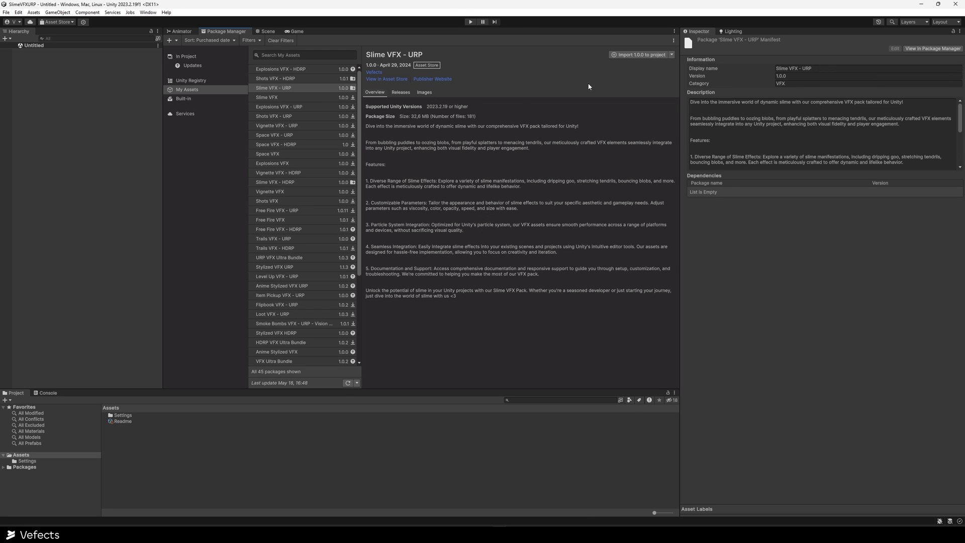
{"action": "mouse_move", "coordinate": [630, 63]}
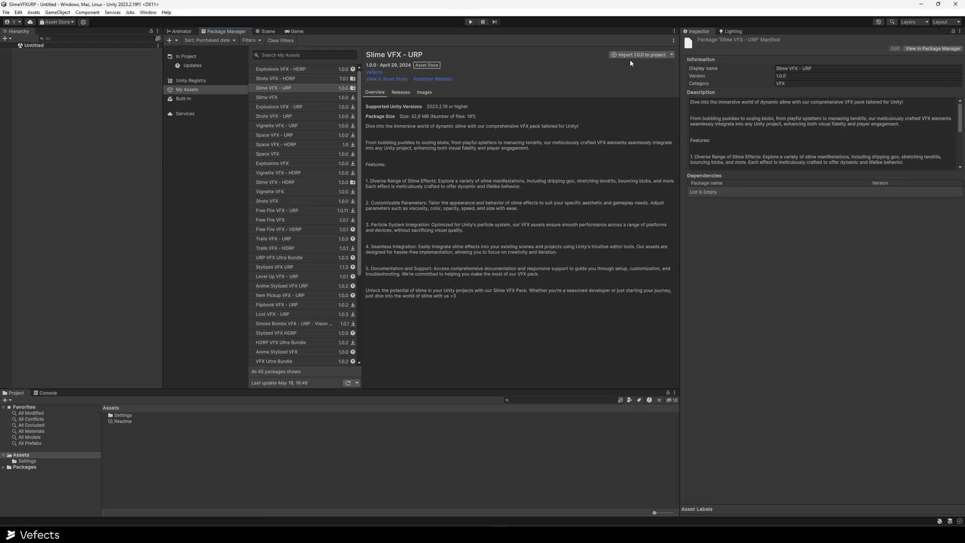
{"action": "mouse_move", "coordinate": [639, 55]}
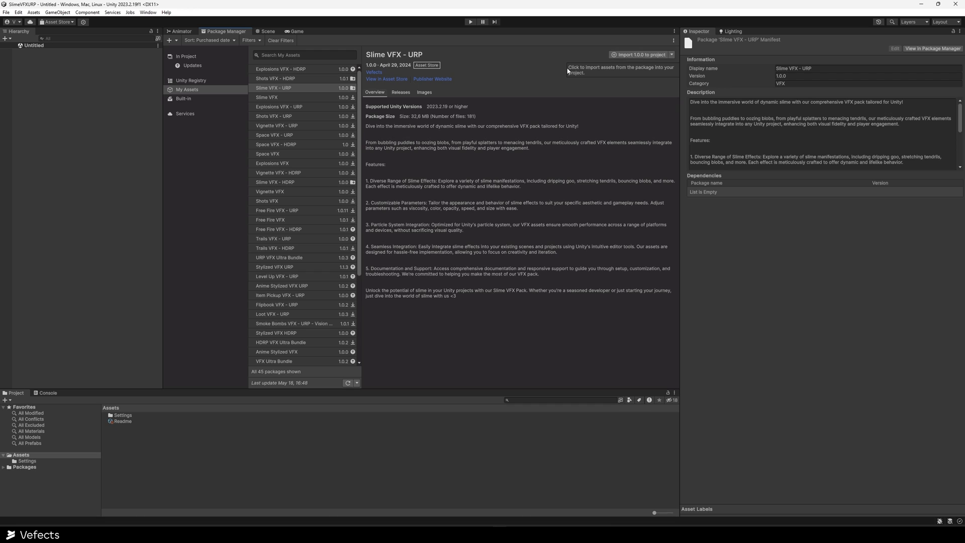
{"action": "mouse_move", "coordinate": [108, 139]}
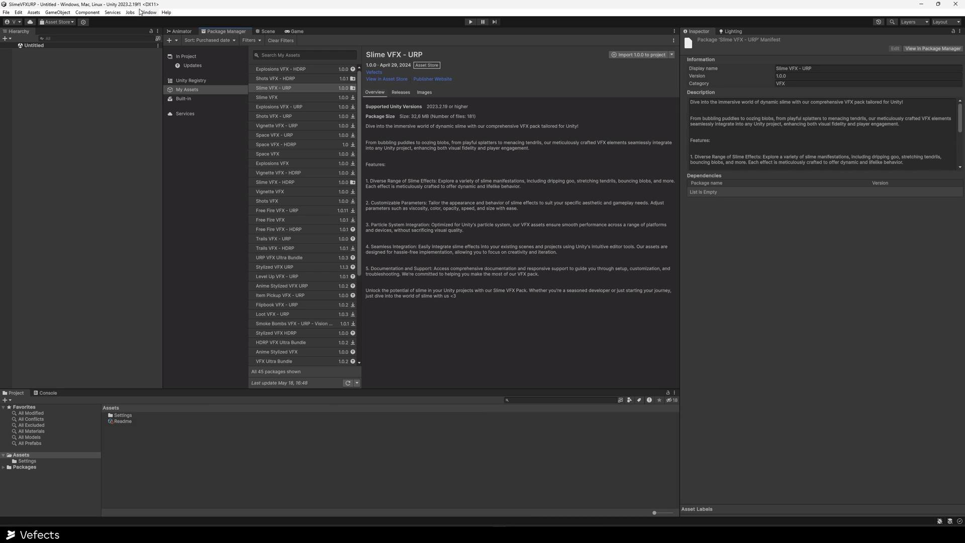
{"action": "mouse_move", "coordinate": [499, 112]}
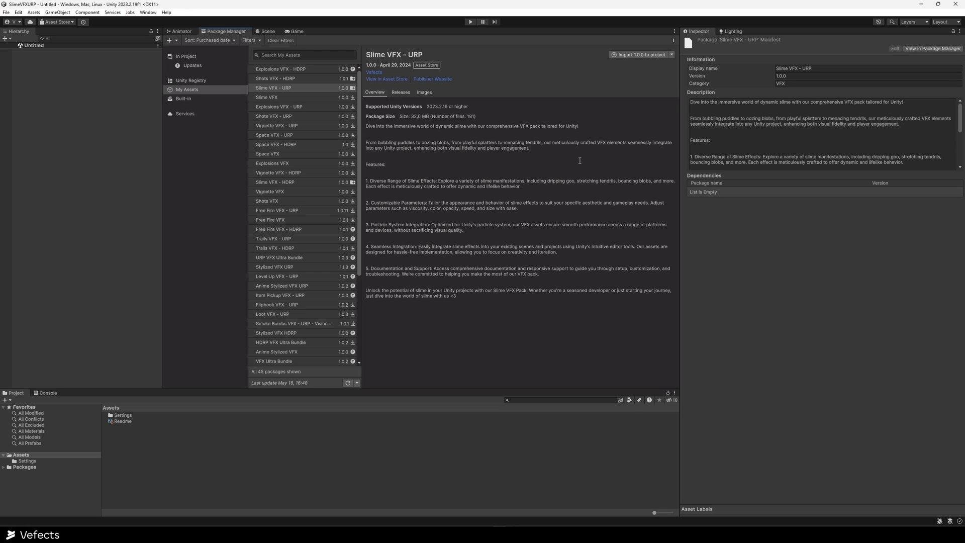
{"action": "mouse_move", "coordinate": [583, 156]}
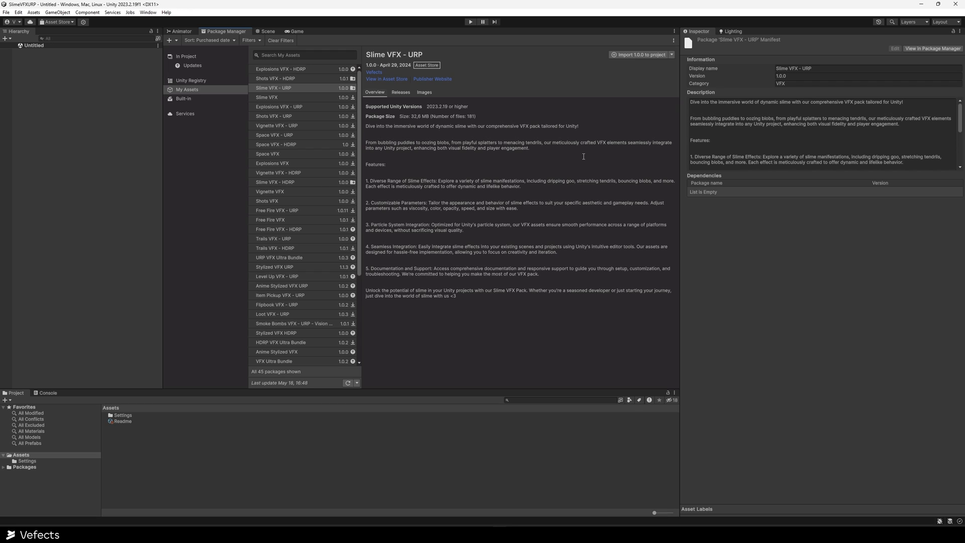
{"action": "mouse_move", "coordinate": [651, 73]}
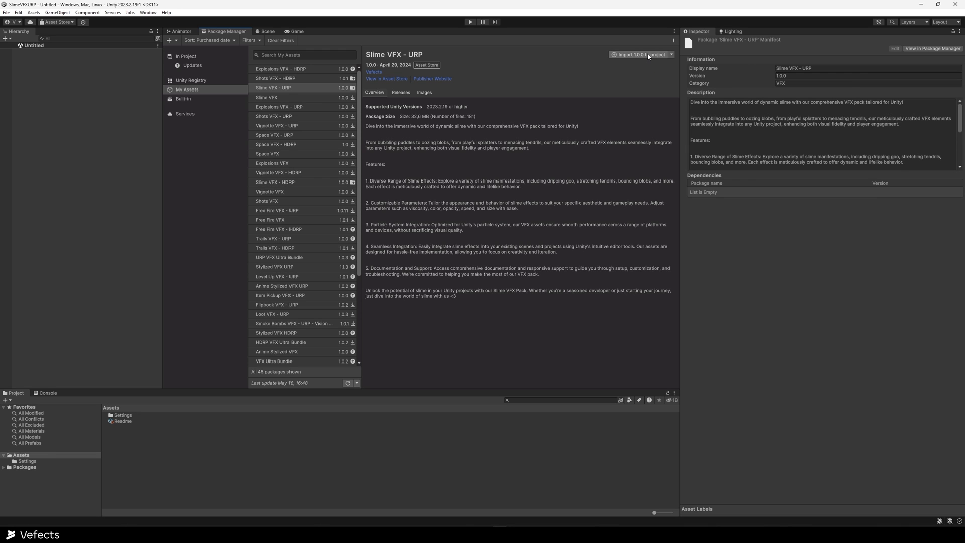
Start importing Slime VFX - URP and scroll through its fully checked file list
{"action": "left_click", "coordinate": [640, 55]}
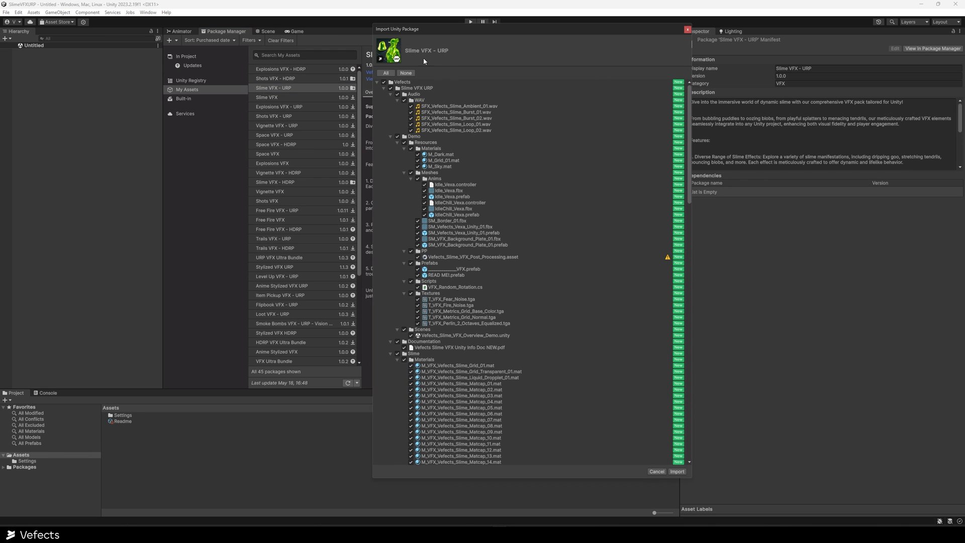
{"action": "scroll", "scroll_direction": "down", "scroll_amount": 3}
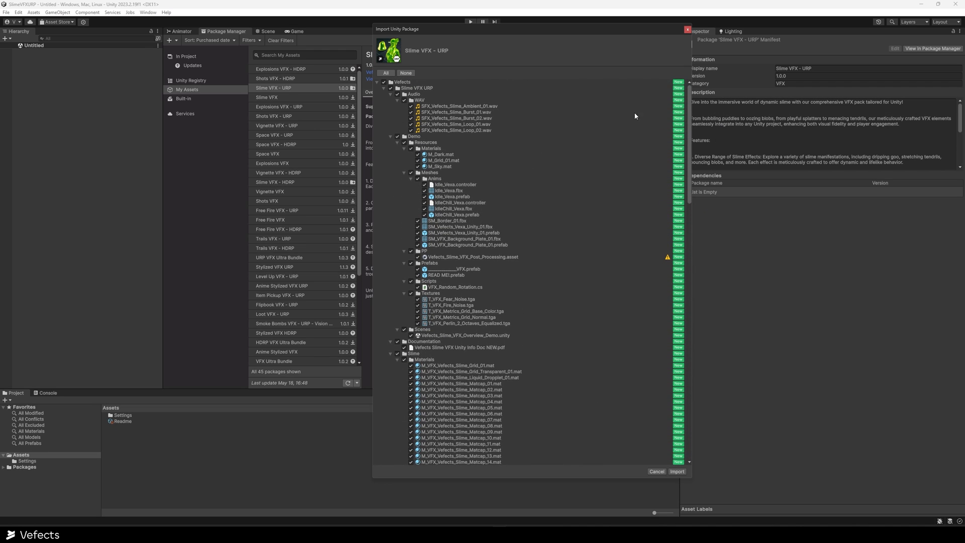
{"action": "left_click", "coordinate": [419, 100]}
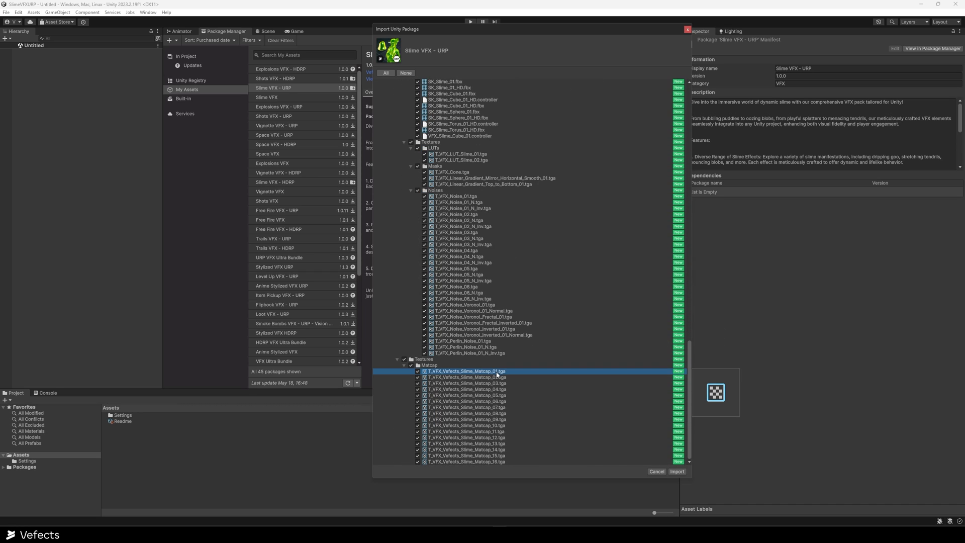
{"action": "left_click", "coordinate": [466, 460]}
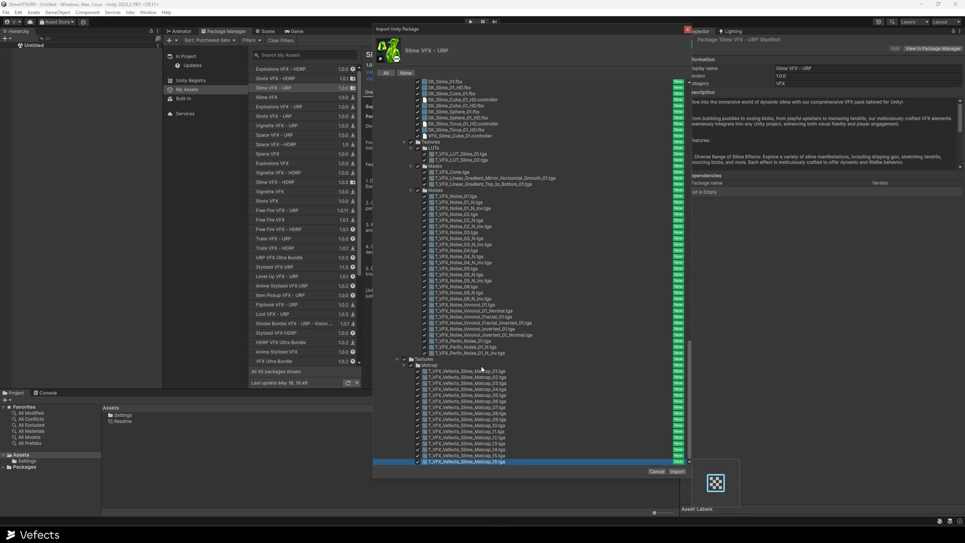
{"action": "scroll", "scroll_direction": "down", "scroll_amount": 3}
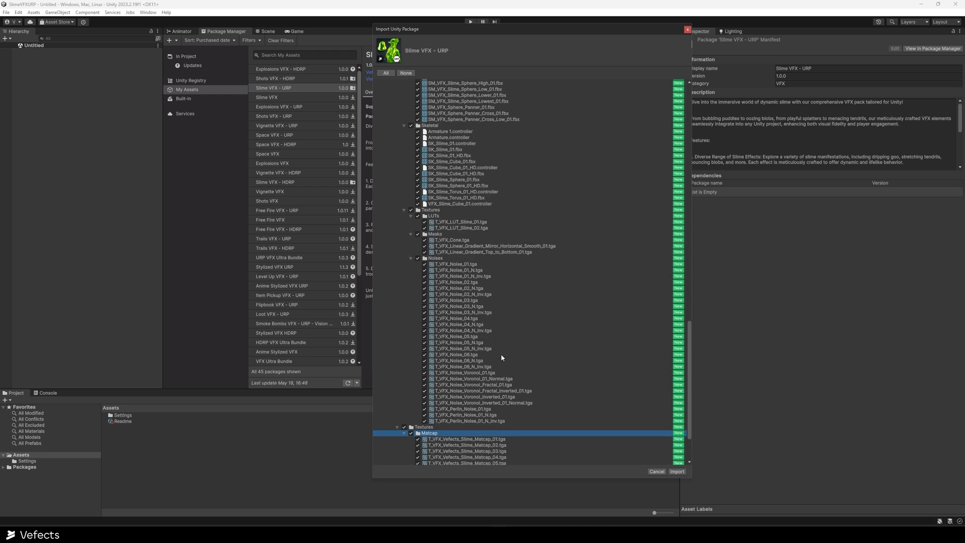
{"action": "scroll", "scroll_direction": "down", "scroll_amount": 3}
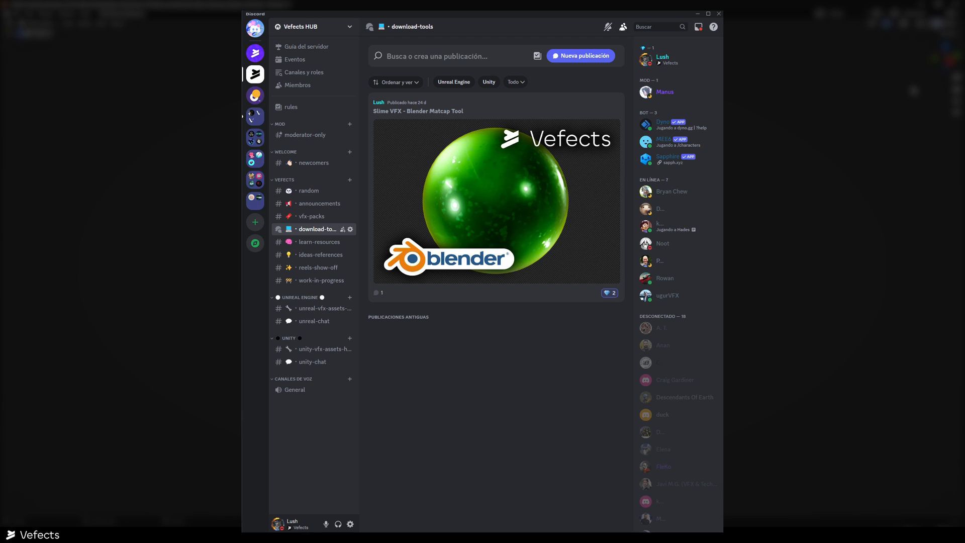
{"action": "left_click", "coordinate": [495, 200]}
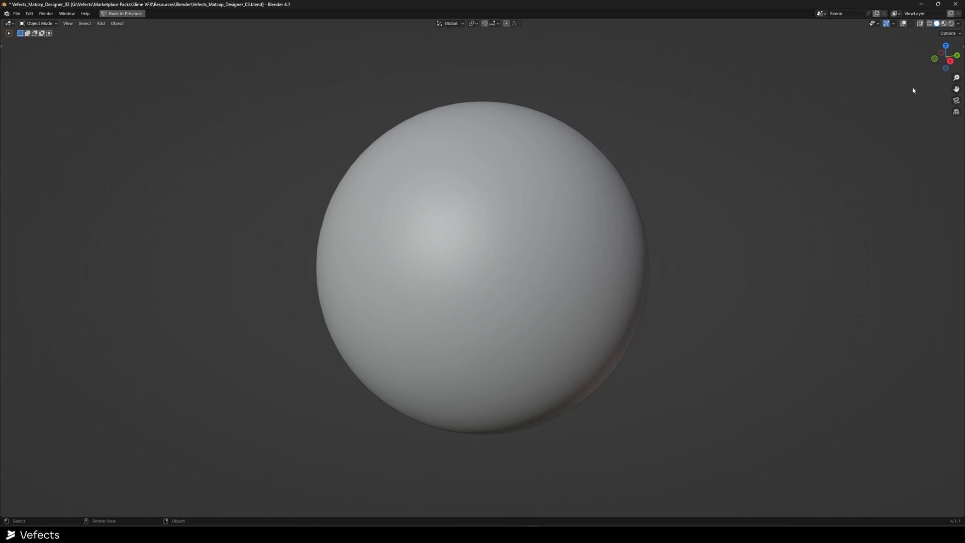
{"action": "mouse_move", "coordinate": [589, 201]}
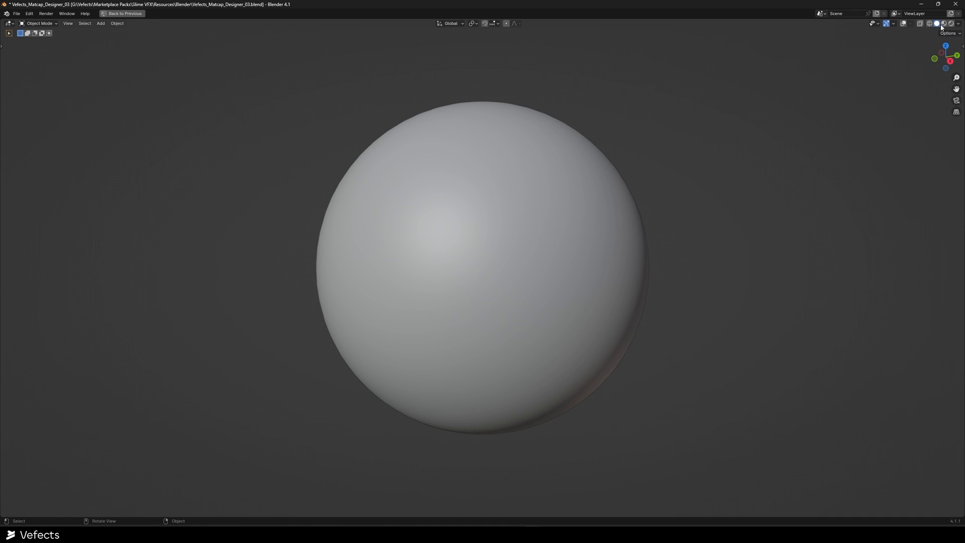
{"action": "mouse_move", "coordinate": [950, 24]}
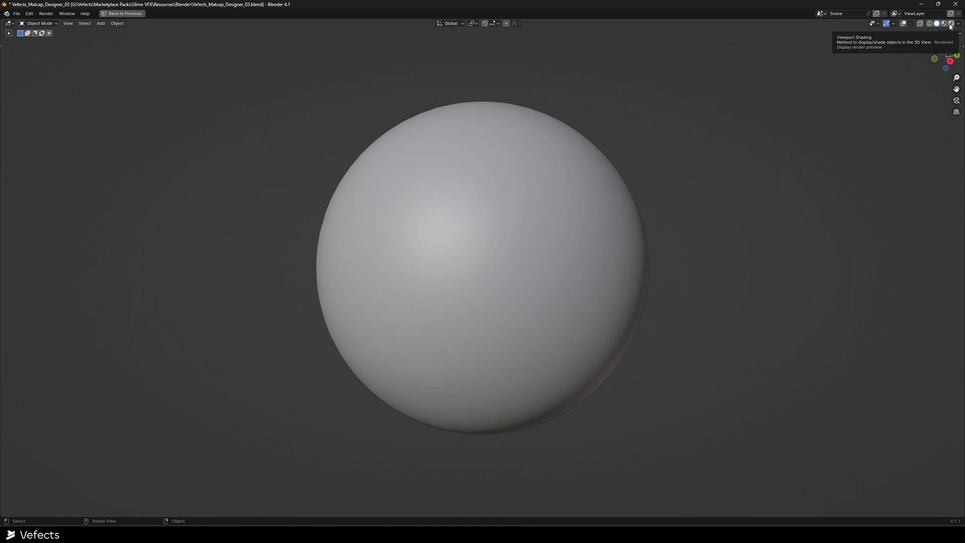
Render the matcap sphere as glossy green slime and orbit to inspect its highlights
{"action": "left_click", "coordinate": [950, 24]}
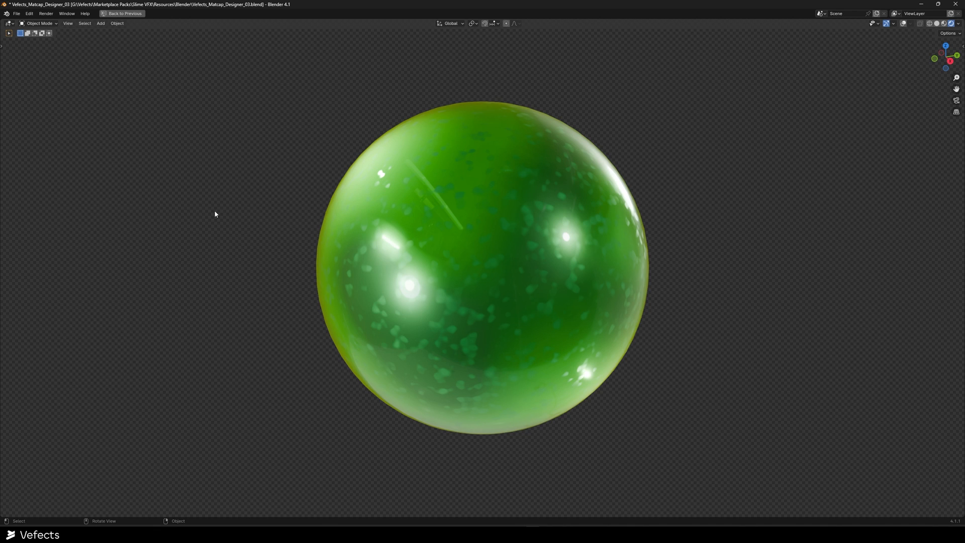
{"action": "mouse_move", "coordinate": [668, 263]}
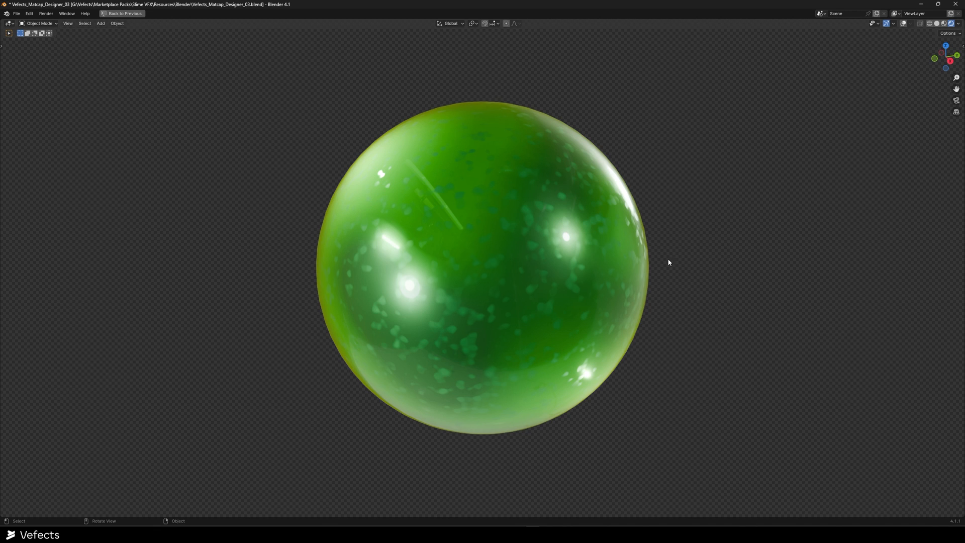
{"action": "mouse_move", "coordinate": [719, 267]}
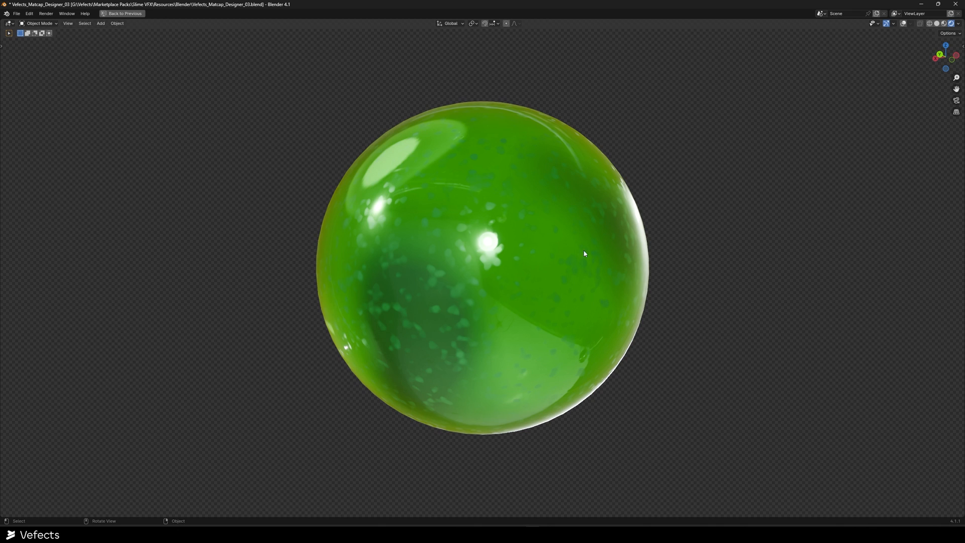
{"action": "left_click_drag", "start_coordinate": [584, 253], "coordinate": [543, 222]}
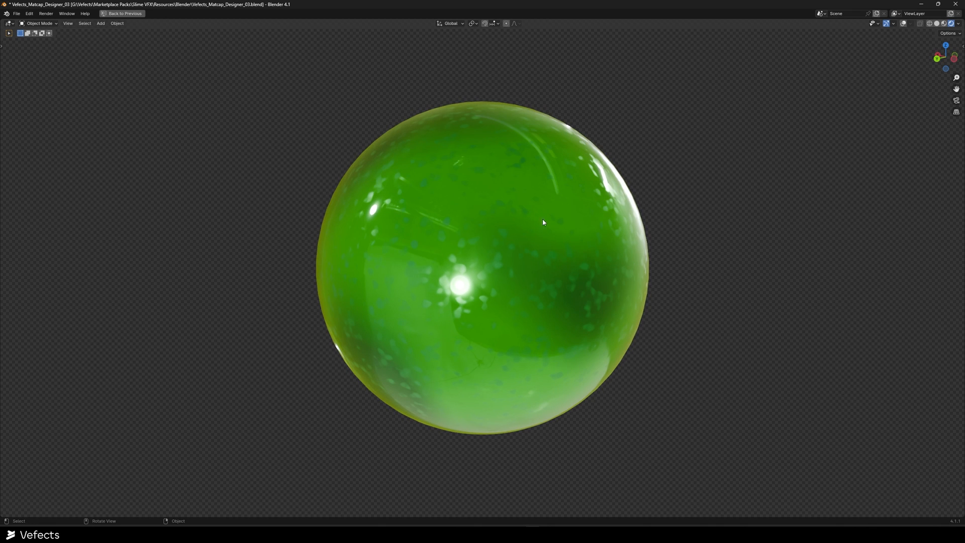
{"action": "left_click_drag", "start_coordinate": [543, 222], "coordinate": [704, 306]}
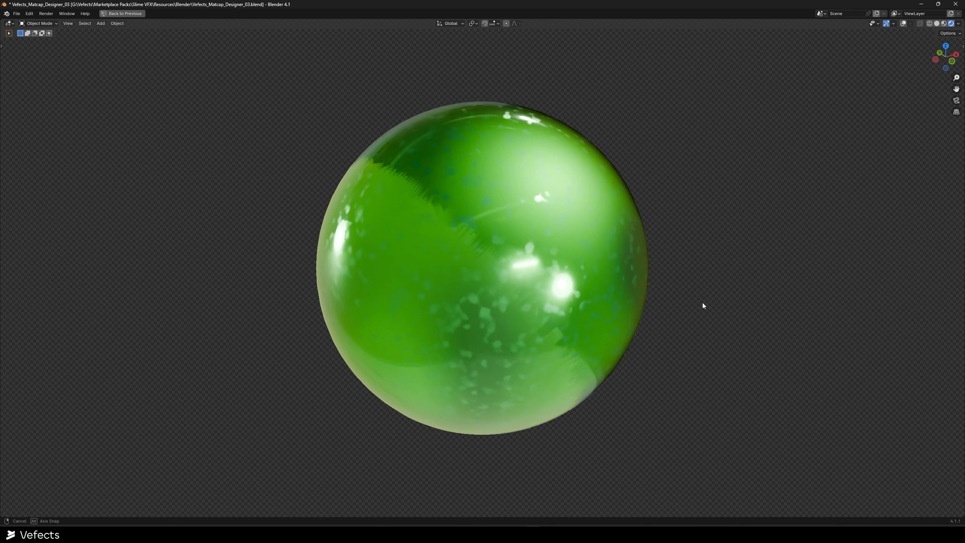
{"action": "left_click_drag", "start_coordinate": [704, 306], "coordinate": [688, 342]}
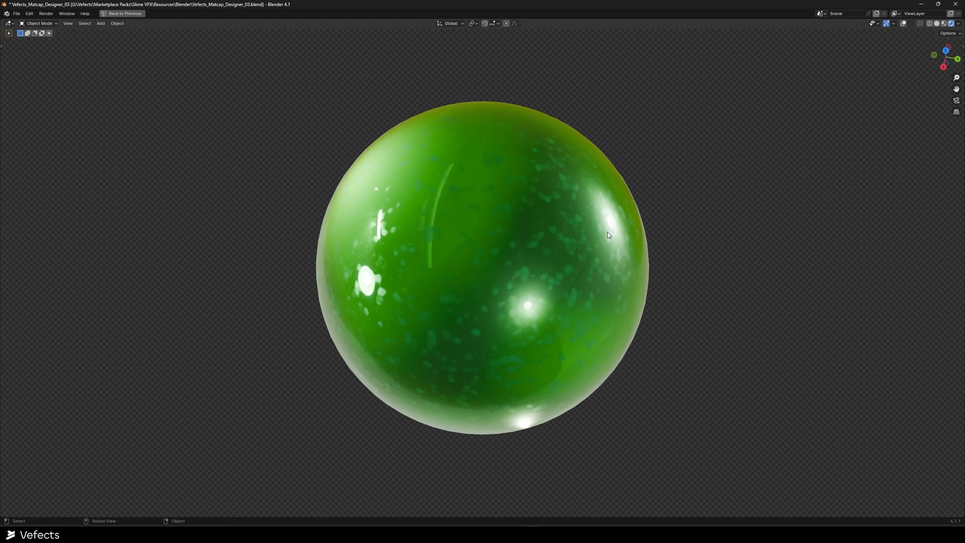
{"action": "mouse_move", "coordinate": [614, 241]}
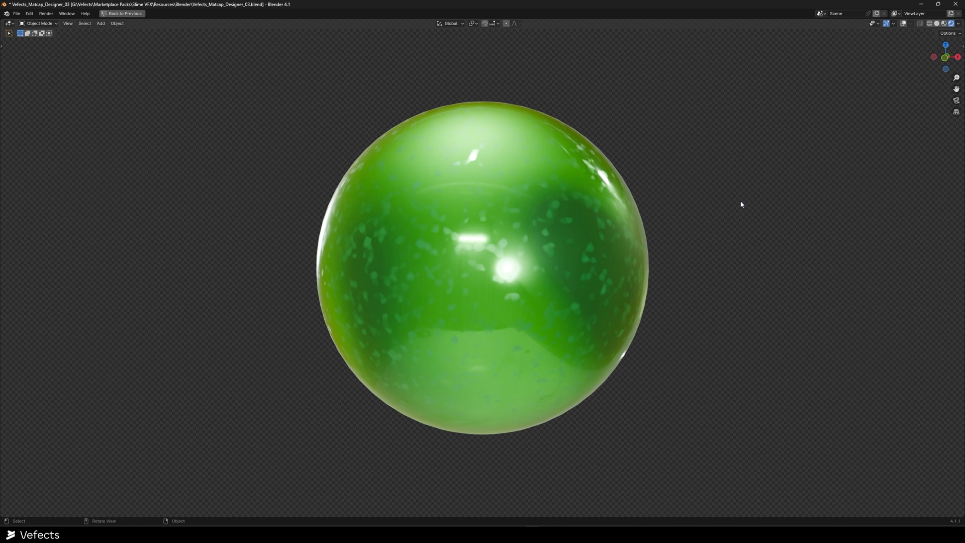
{"action": "mouse_move", "coordinate": [296, 113]}
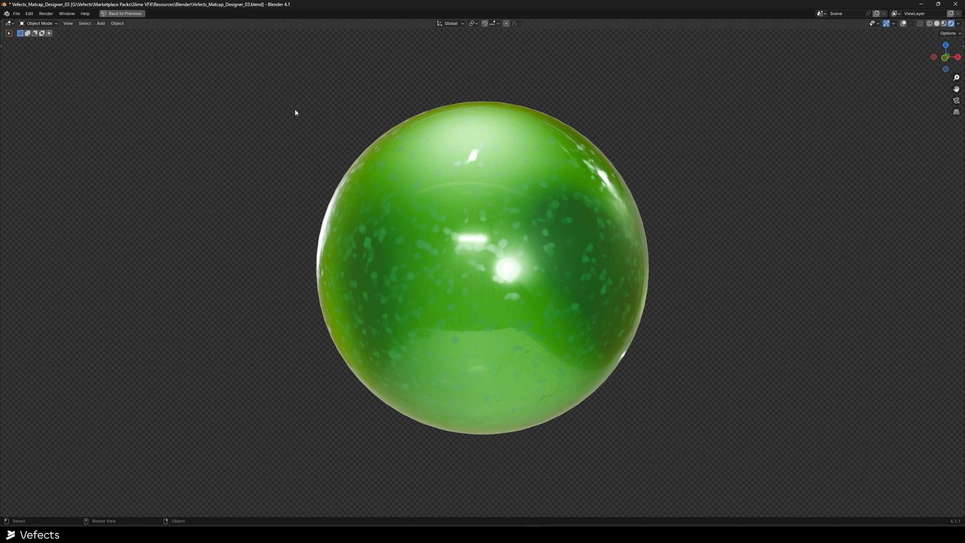
{"action": "mouse_move", "coordinate": [542, 223]}
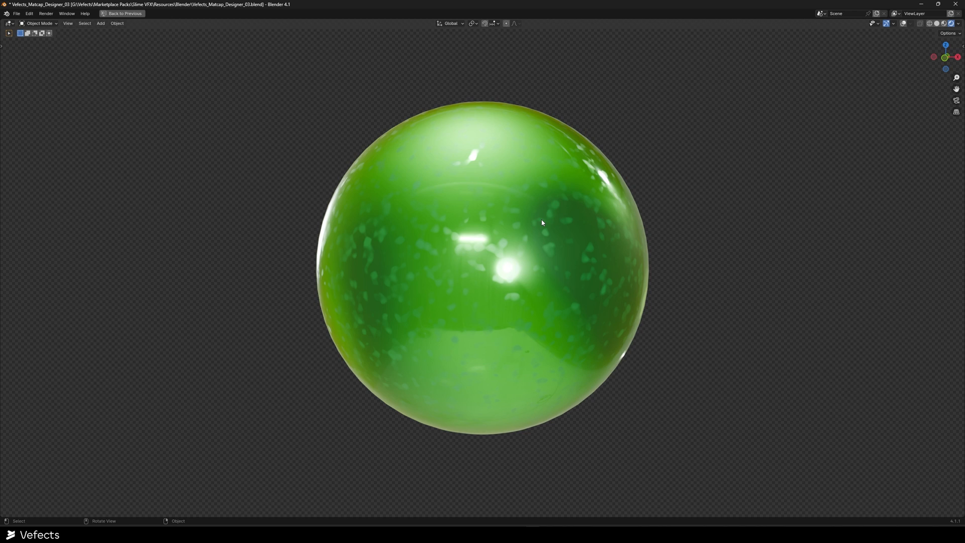
{"action": "mouse_move", "coordinate": [310, 103]}
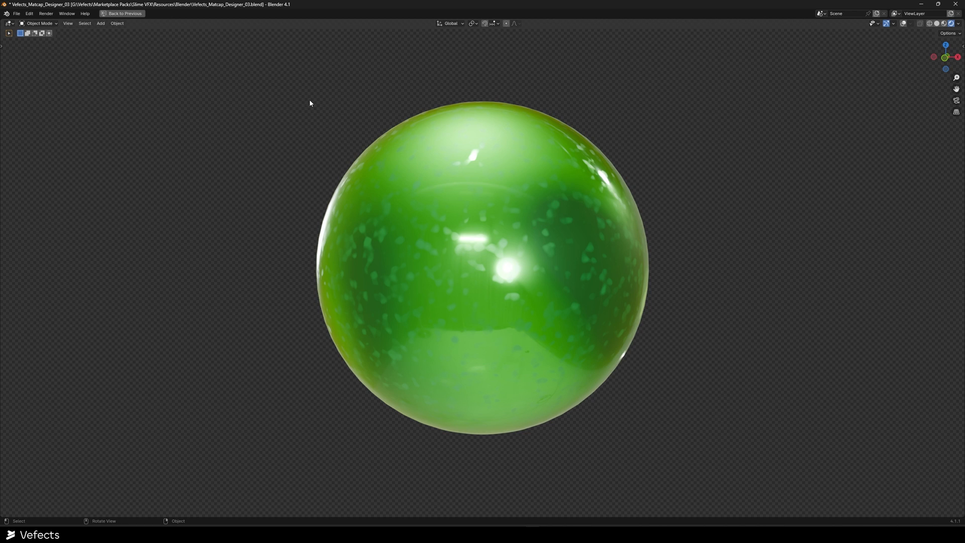
{"action": "mouse_move", "coordinate": [301, 95]}
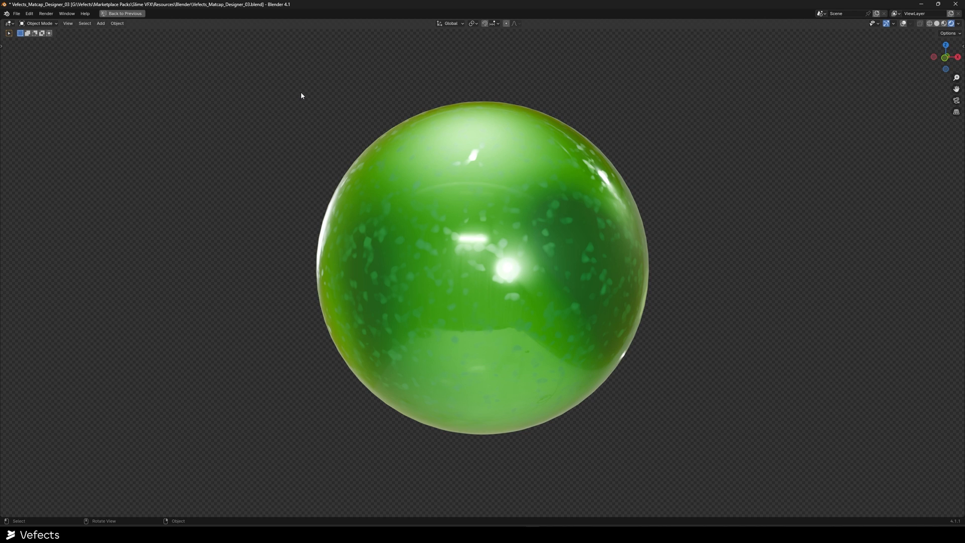
{"action": "mouse_move", "coordinate": [294, 94]}
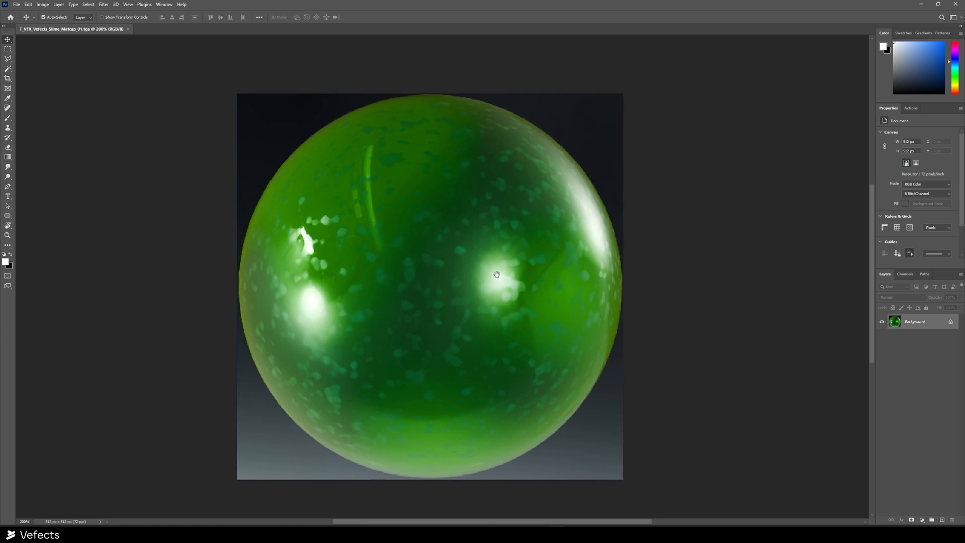
Try cropping the slime matcap texture, then dismiss the crop leaving the image unchanged
{"action": "left_click", "coordinate": [8, 79]}
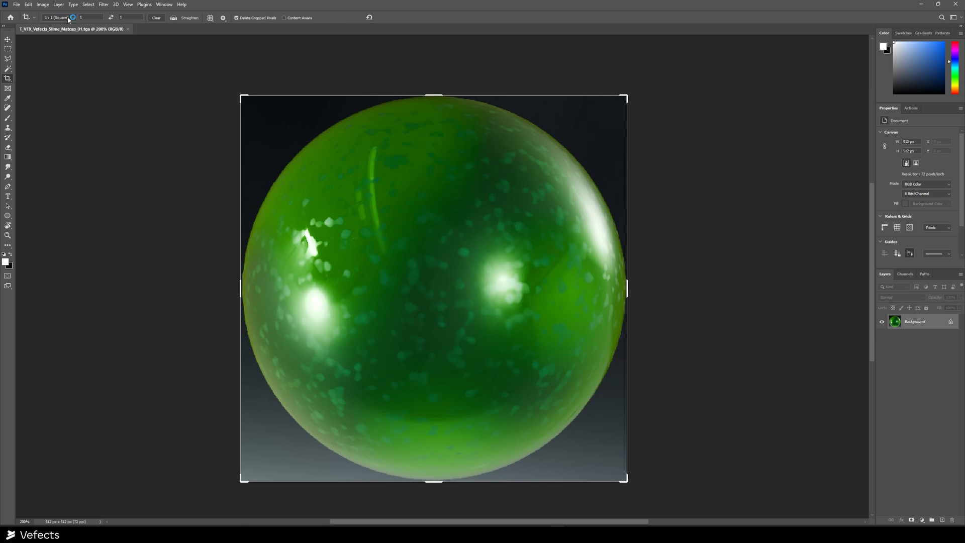
{"action": "left_click", "coordinate": [9, 49]}
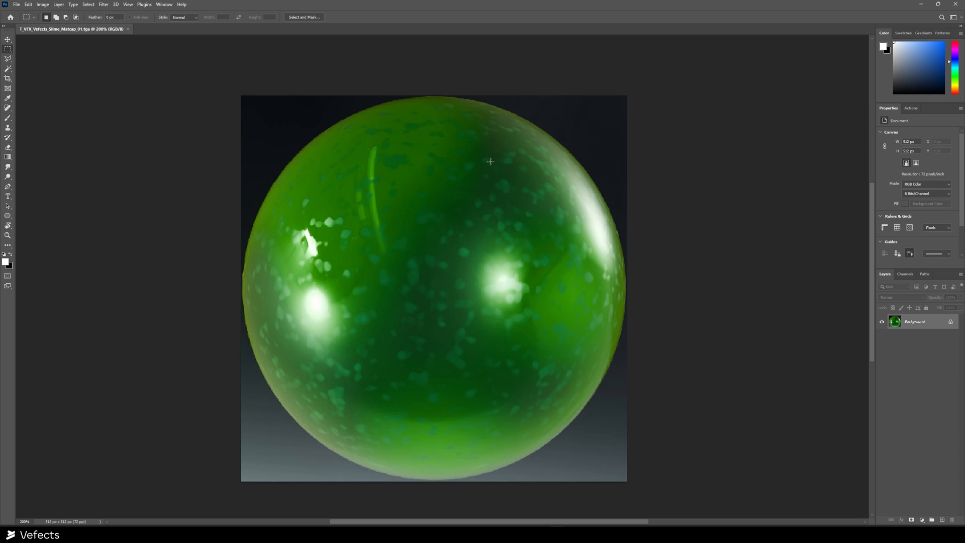
{"action": "mouse_move", "coordinate": [422, 382]}
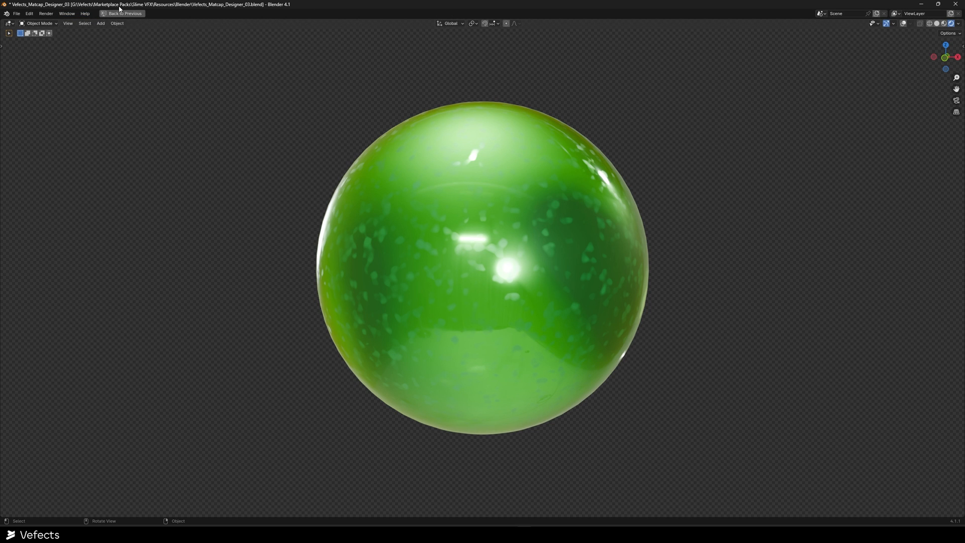
Restore the Shading workspace and raise the Mix node's B value from 0.4 to 0.8
{"action": "left_click", "coordinate": [246, 14]}
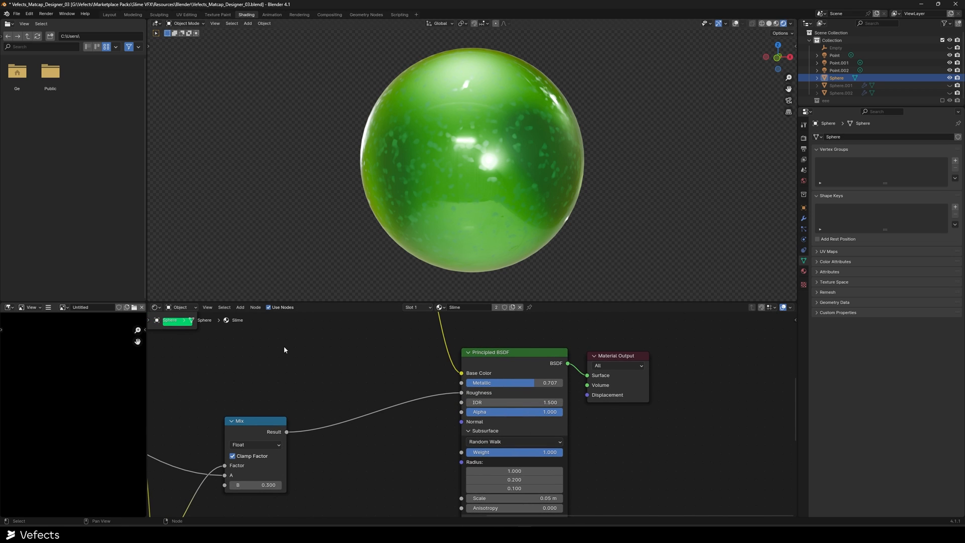
{"action": "mouse_move", "coordinate": [257, 477]}
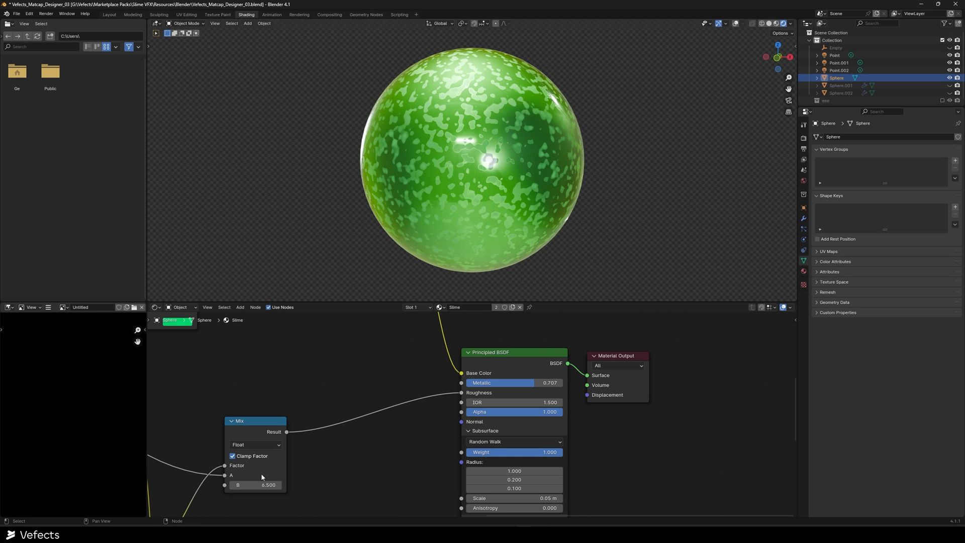
{"action": "left_click_drag", "start_coordinate": [256, 485], "coordinate": [233, 485]}
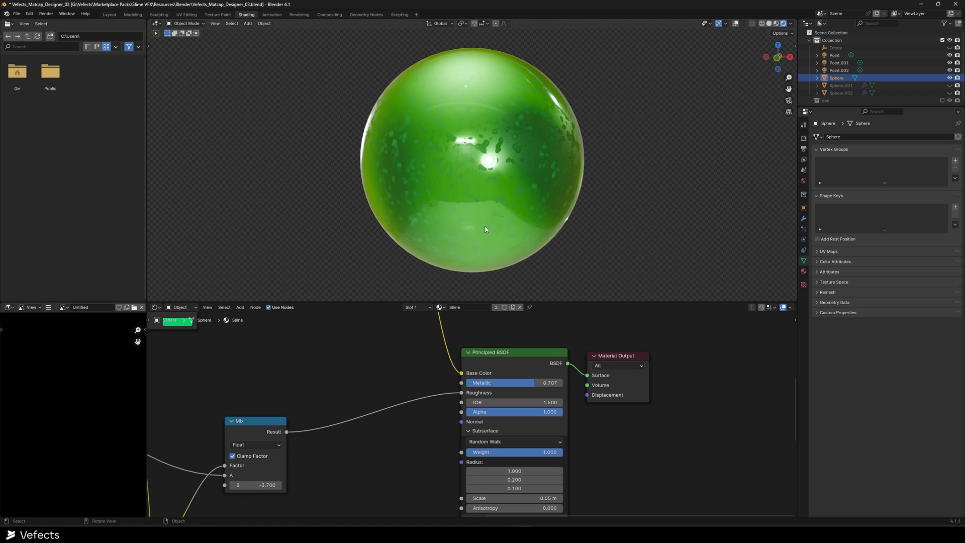
{"action": "left_click", "coordinate": [255, 485]}
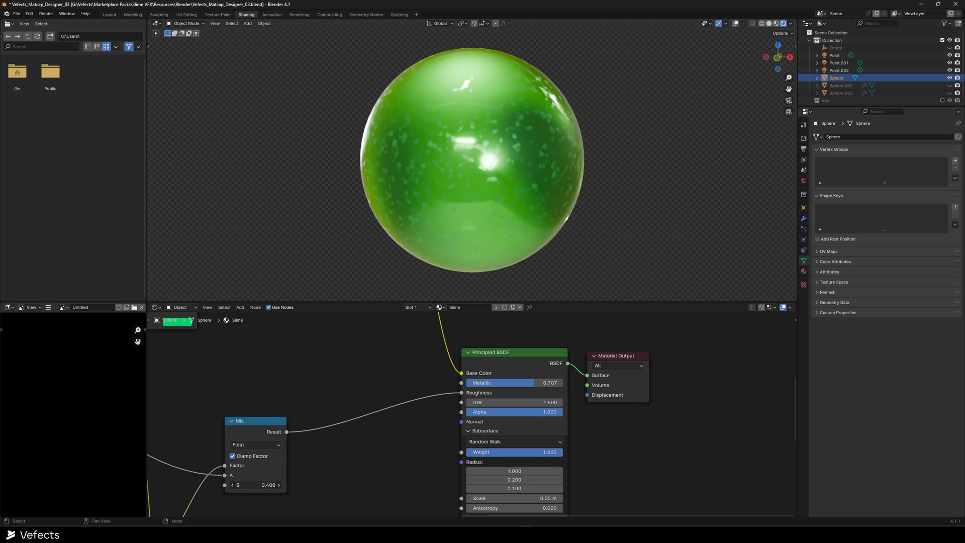
{"action": "left_click_drag", "start_coordinate": [255, 485], "coordinate": [274, 484]}
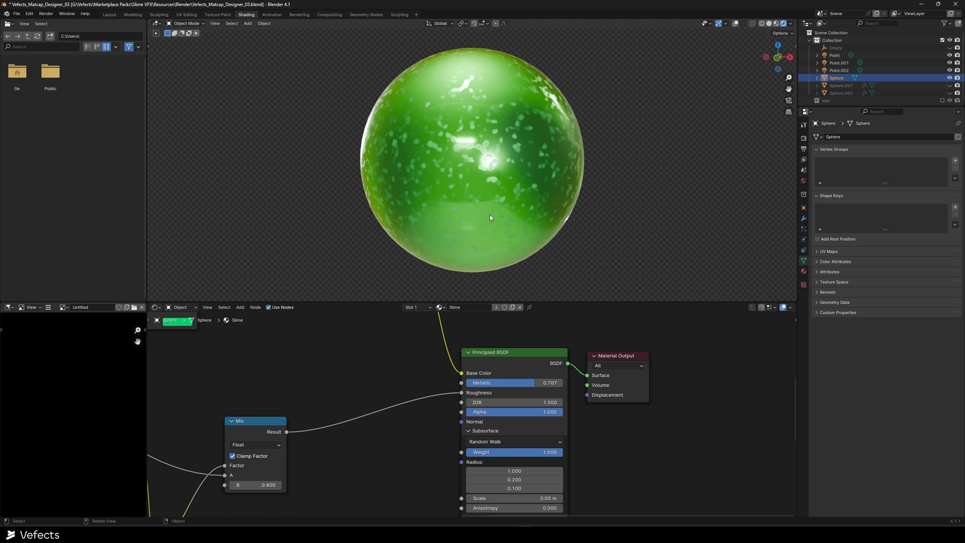
{"action": "mouse_move", "coordinate": [570, 169]}
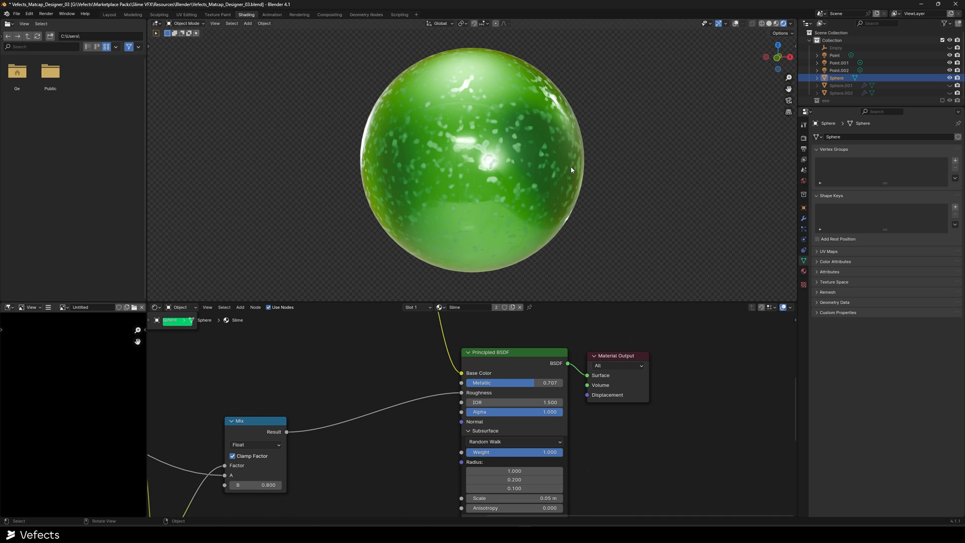
{"action": "mouse_move", "coordinate": [585, 173]}
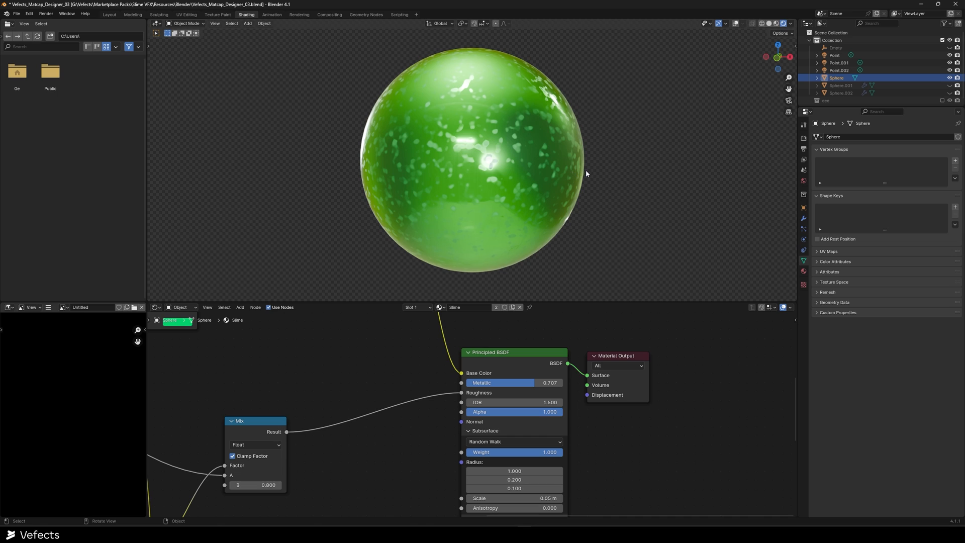
{"action": "mouse_move", "coordinate": [607, 184]}
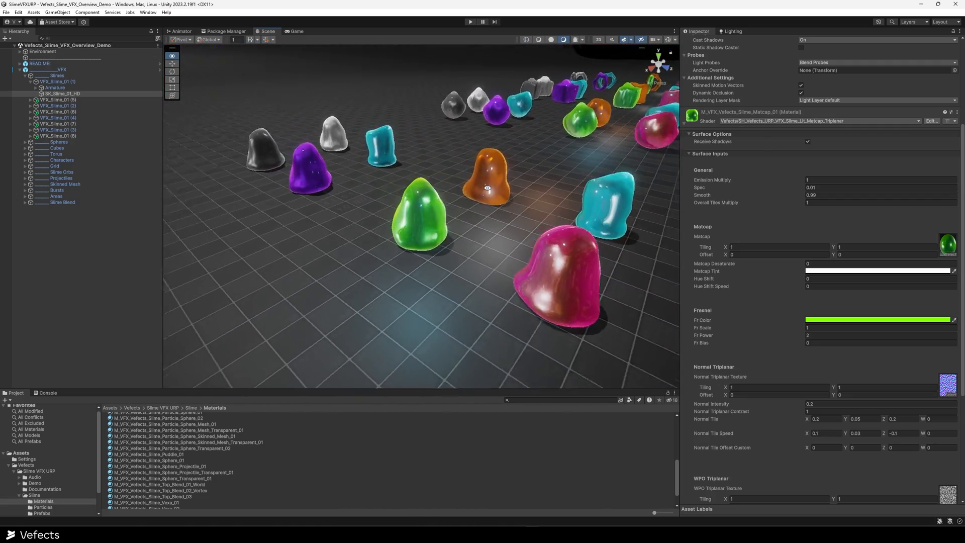
Drag across the slime blobs in the Unity Scene view
{"action": "left_click_drag", "start_coordinate": [486, 187], "coordinate": [483, 219]}
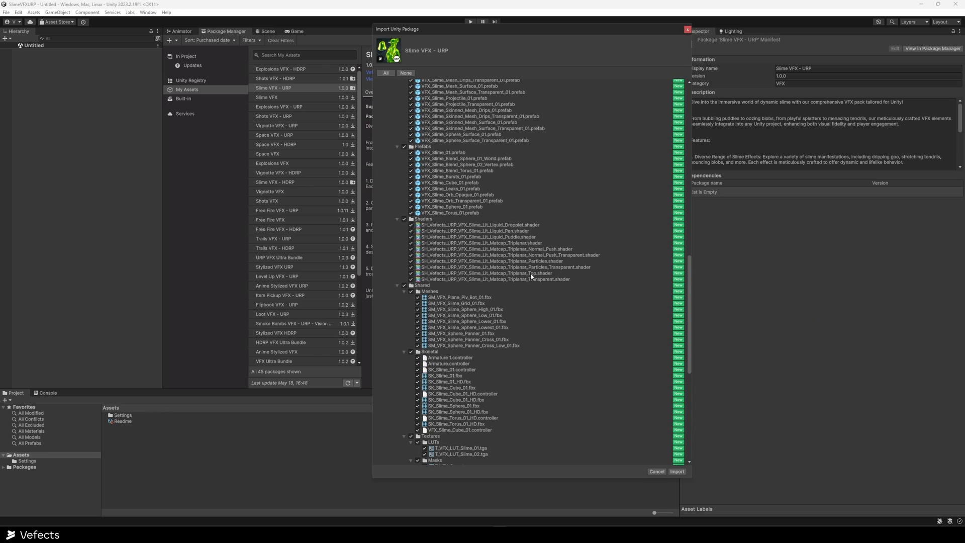
Review the Slime VFX - URP import file list, then close the Import Unity Package dialog
{"action": "left_click", "coordinate": [495, 279]}
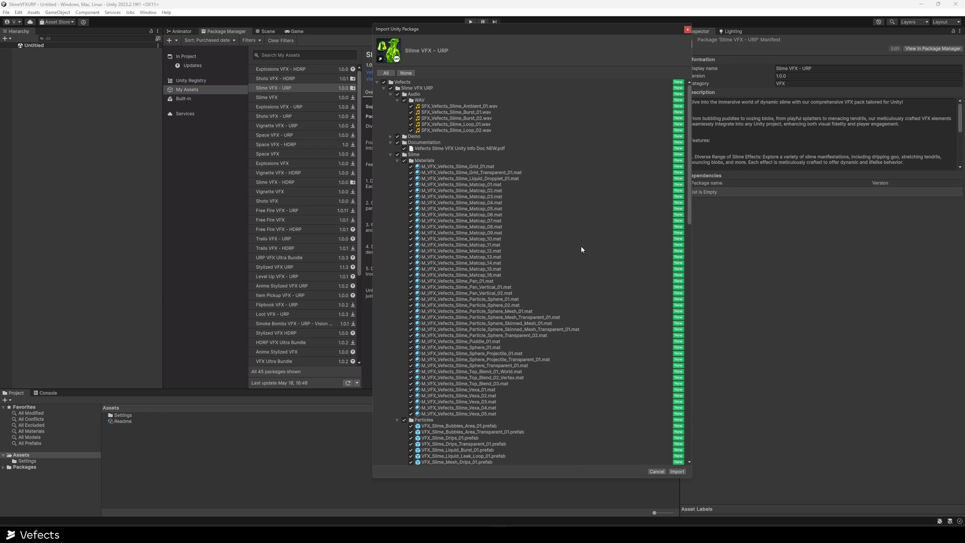
{"action": "left_click", "coordinate": [676, 471]}
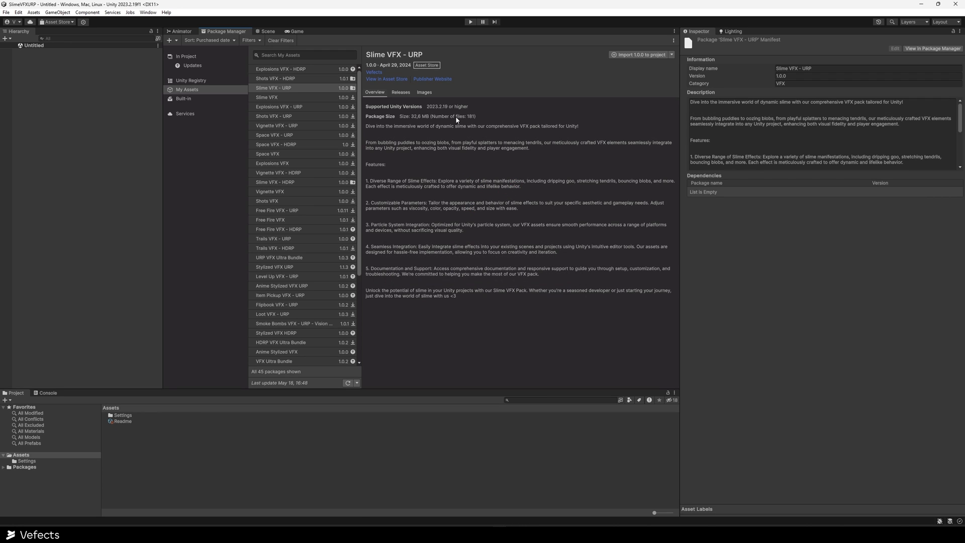
{"action": "left_click", "coordinate": [268, 31]}
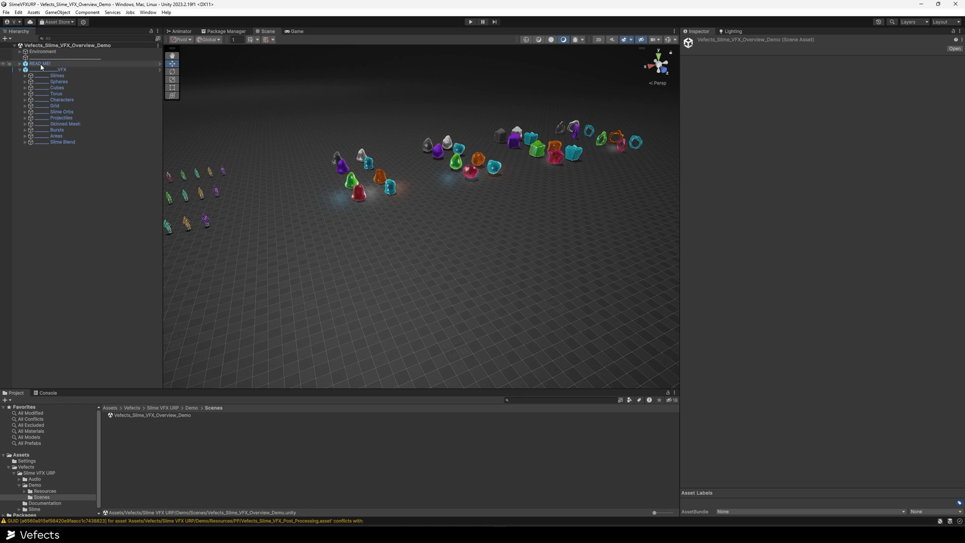
Select the Spheres, Grid, Skinned Mesh and Bursts effects, then expand Slime Blend
{"action": "left_click", "coordinate": [58, 81]}
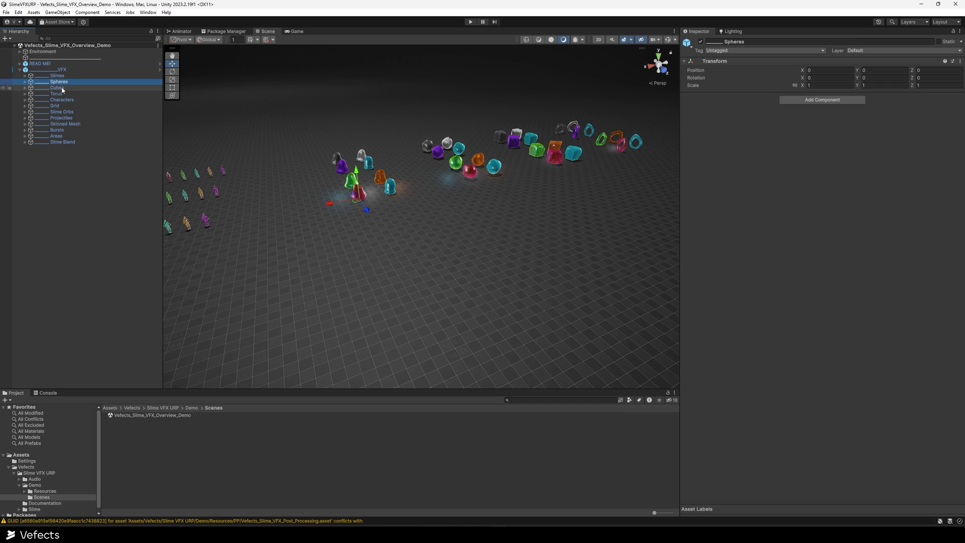
{"action": "left_click", "coordinate": [55, 105]}
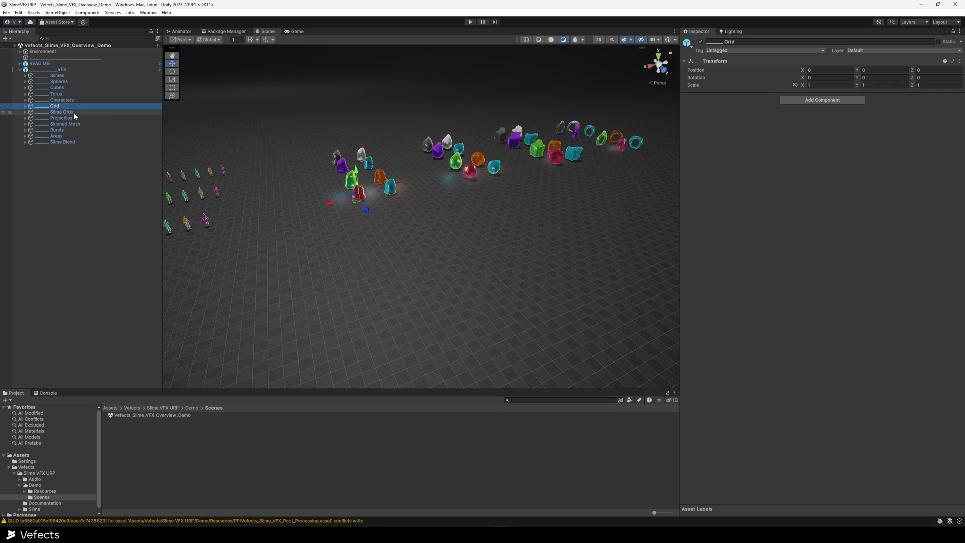
{"action": "left_click", "coordinate": [64, 124]}
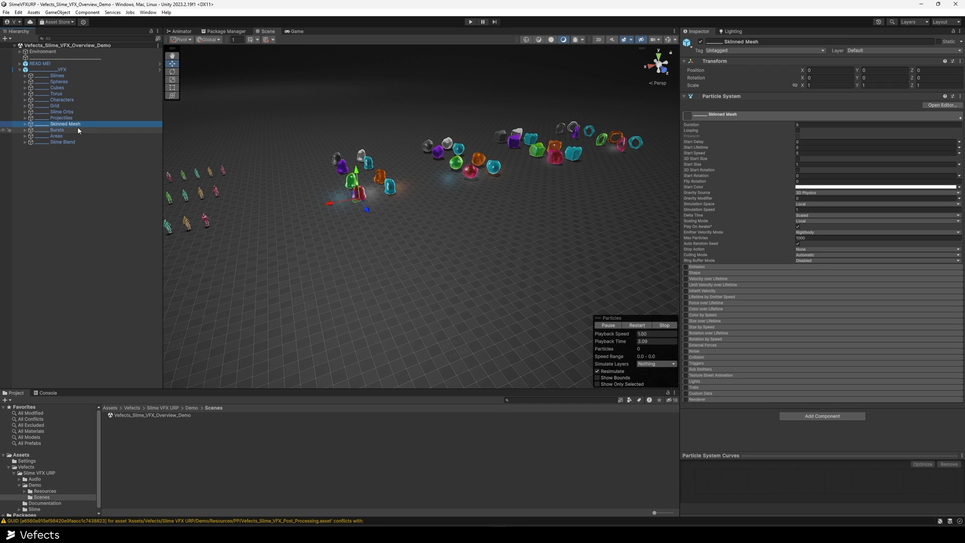
{"action": "left_click", "coordinate": [62, 142]}
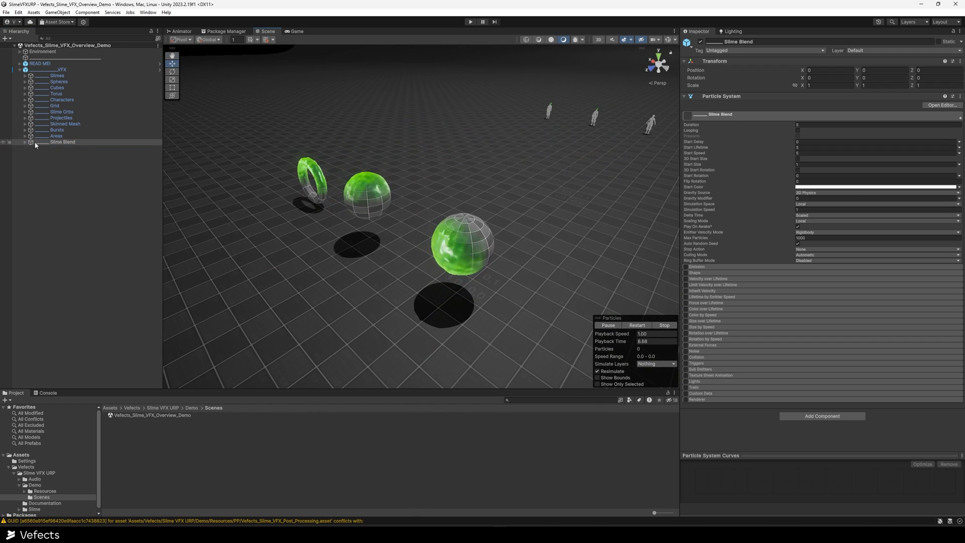
{"action": "left_click", "coordinate": [25, 142]}
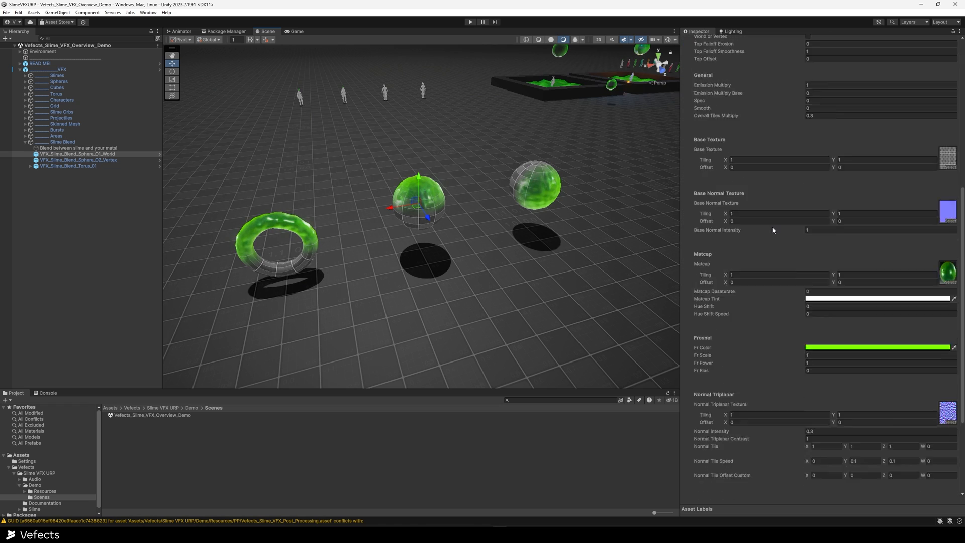
{"action": "scroll", "scroll_direction": "down", "scroll_amount": 3}
{"action": "type", "text": "-0.73"}
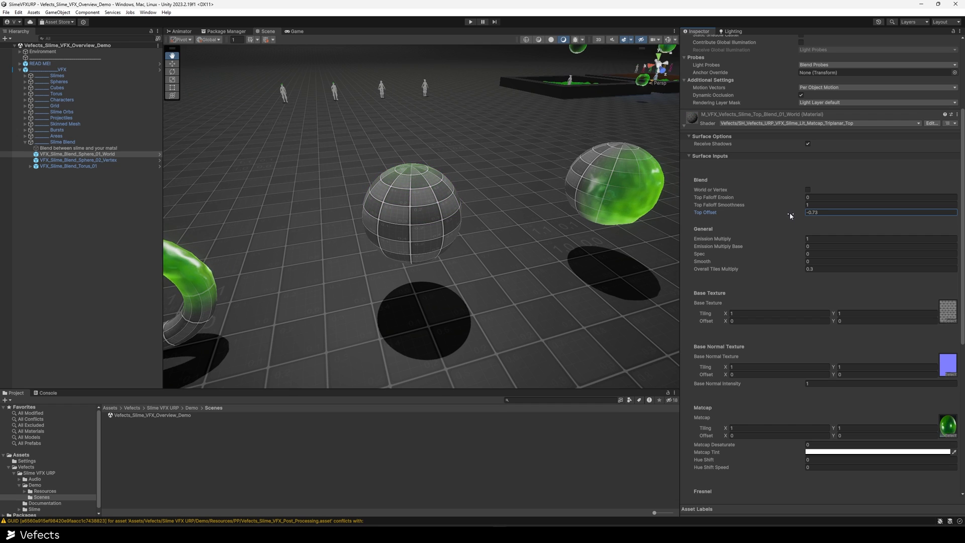
Try Top Offset and smoothness values 1.34, 0.33, 0.2, 0.33, then select the vertex sphere
{"action": "type", "text": "1.34"}
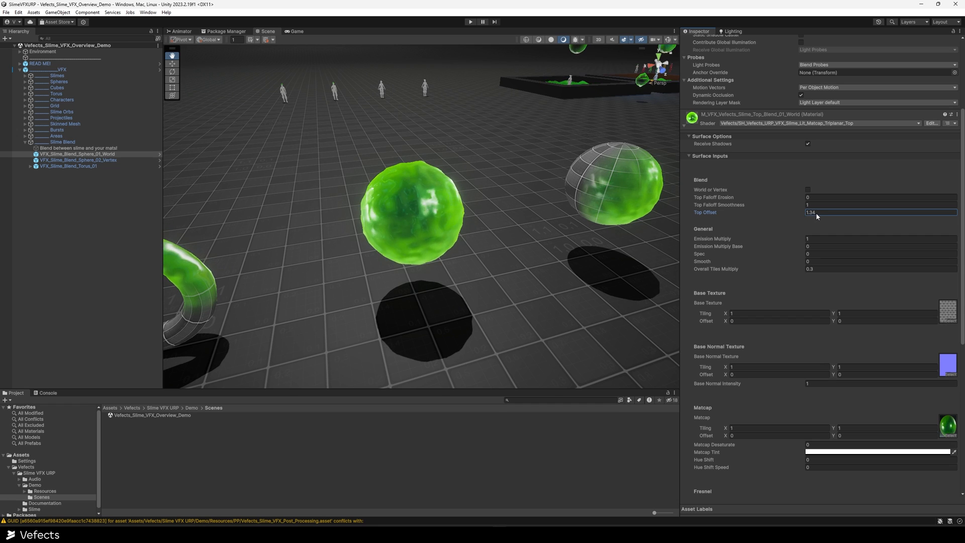
{"action": "type", "text": "0.33"}
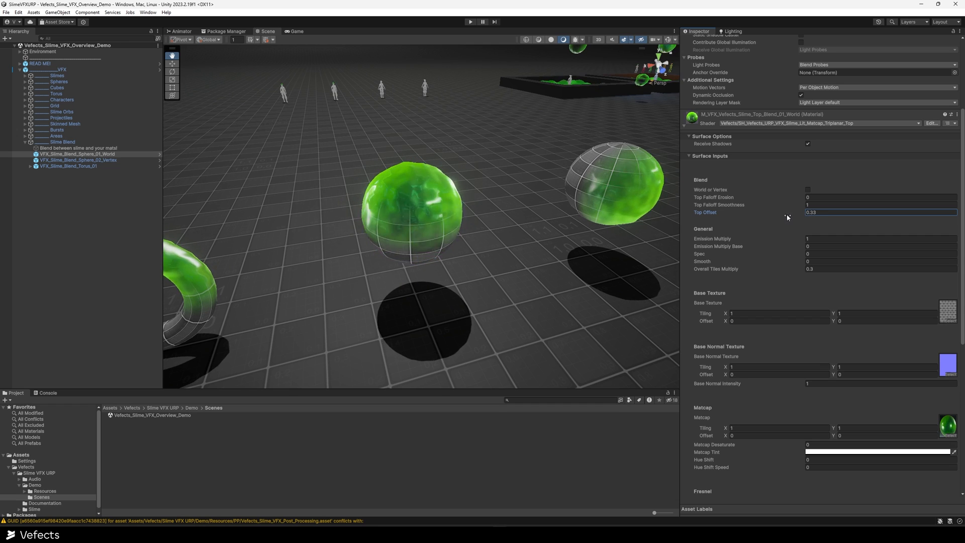
{"action": "type", "text": "0.2"}
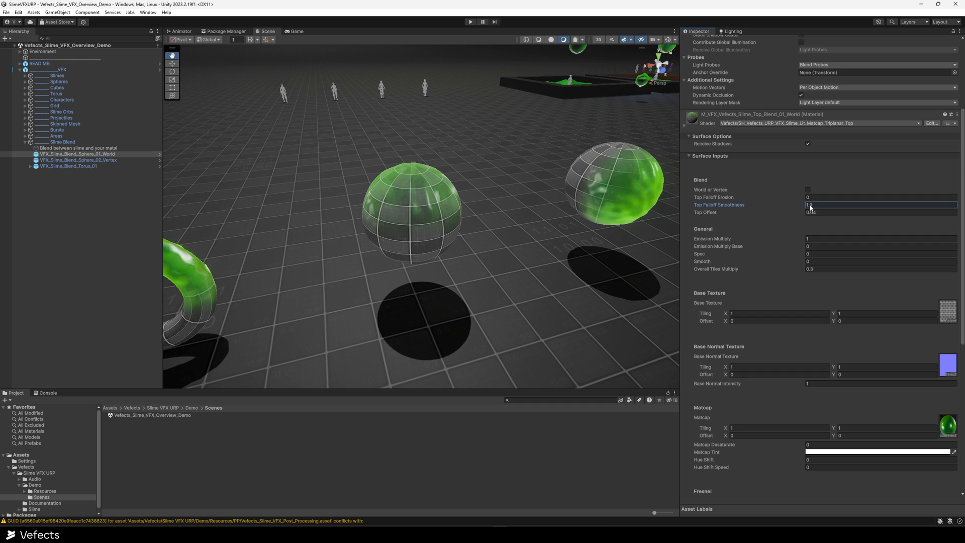
{"action": "type", "text": "0.33"}
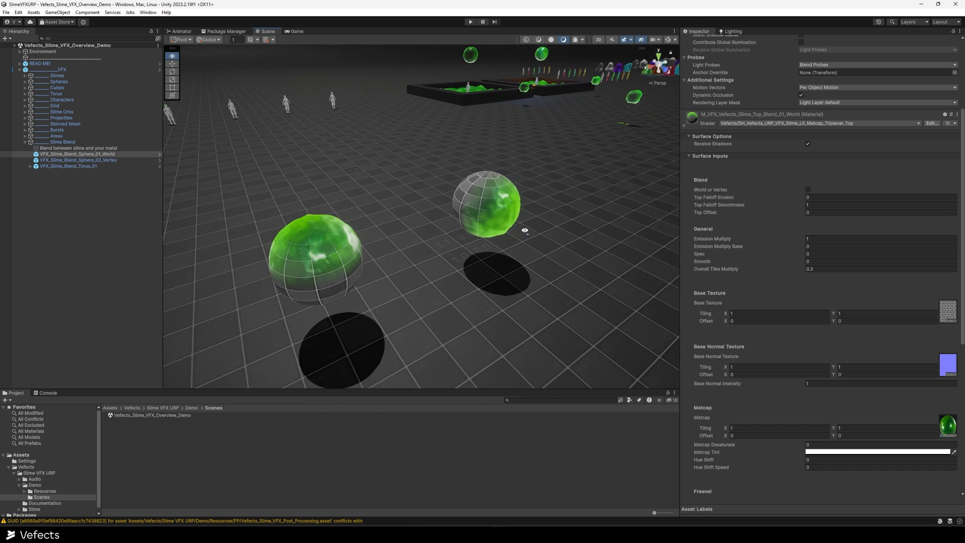
{"action": "left_click", "coordinate": [79, 160]}
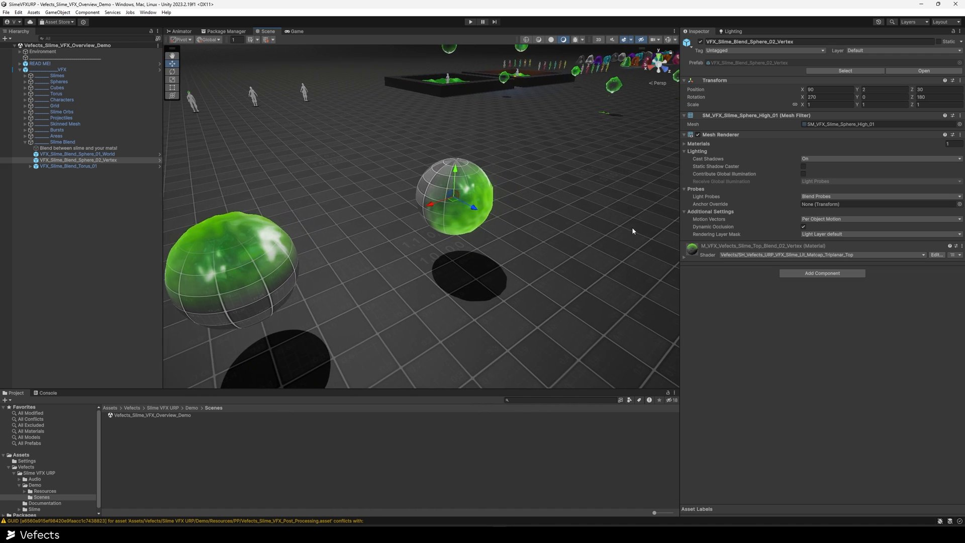
Scroll the vertex sphere's material and select both VFX_Slime_Bubbles_Area systems
{"action": "scroll", "scroll_direction": "down", "scroll_amount": 3}
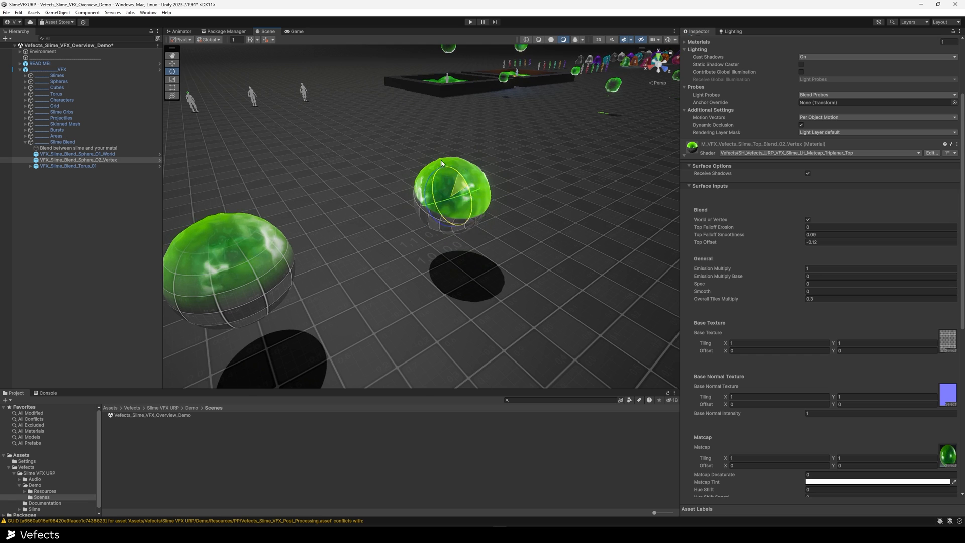
{"action": "left_click", "coordinate": [79, 153]}
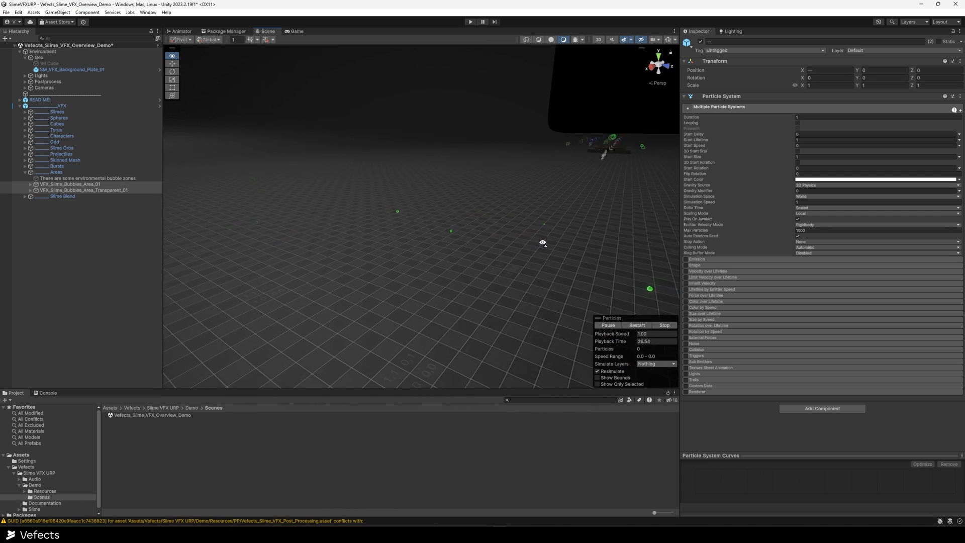
Select the Slime Area bubble particle system and set its Emission value to 300
{"action": "left_click", "coordinate": [71, 184]}
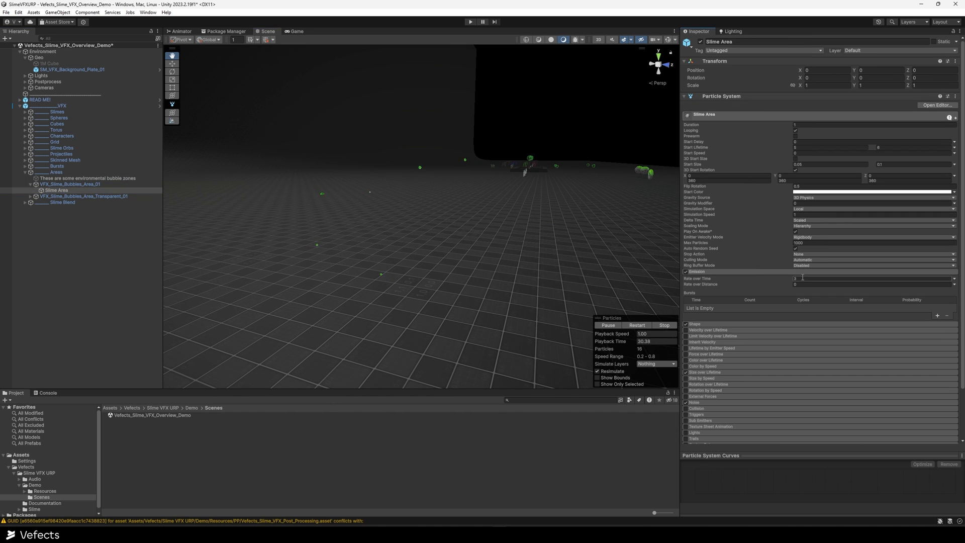
{"action": "type", "text": "300"}
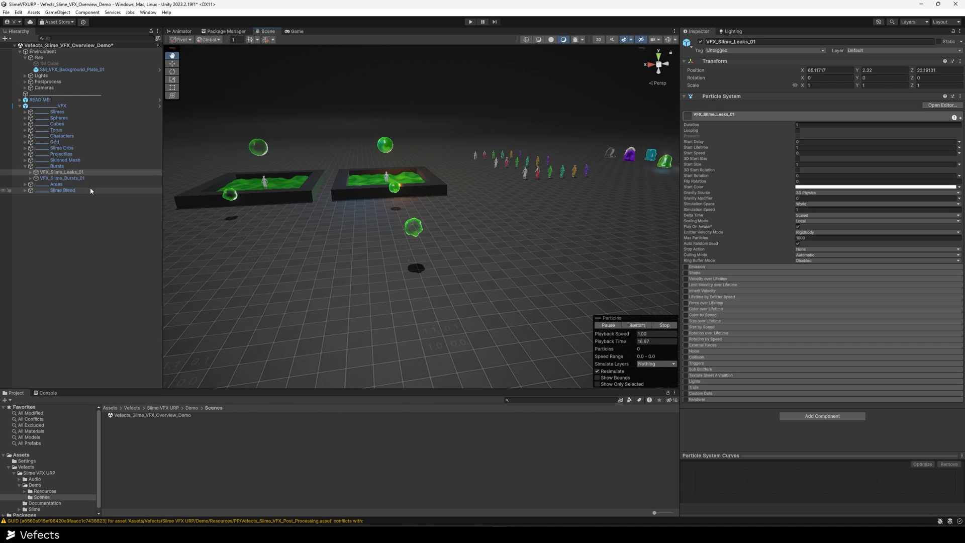
Expand the Slime Orbs group in the Hierarchy to reveal the orb objects
{"action": "left_click", "coordinate": [62, 178]}
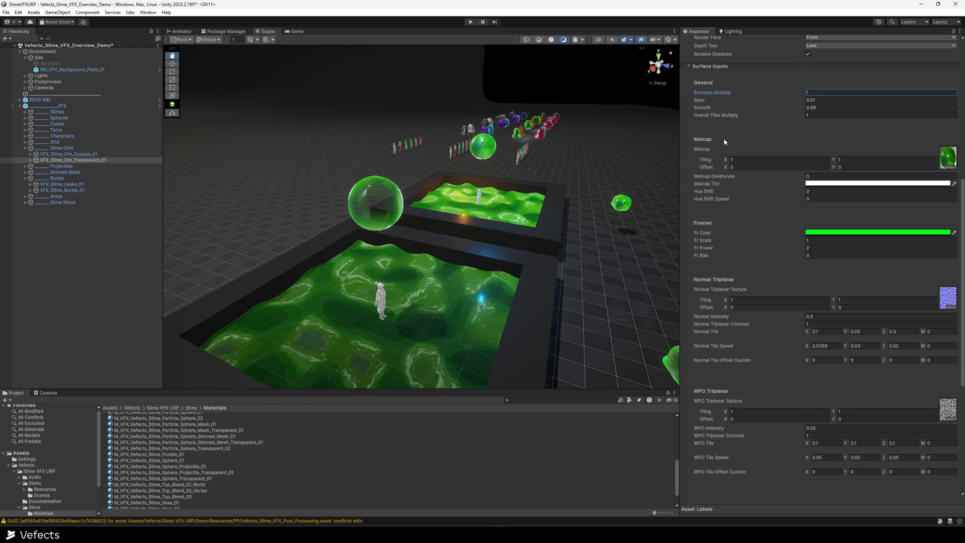
Set Emission Multiply to 9.66 and zoom the Scene view out over both pools and orbs
{"action": "scroll", "scroll_direction": "down", "scroll_amount": 3}
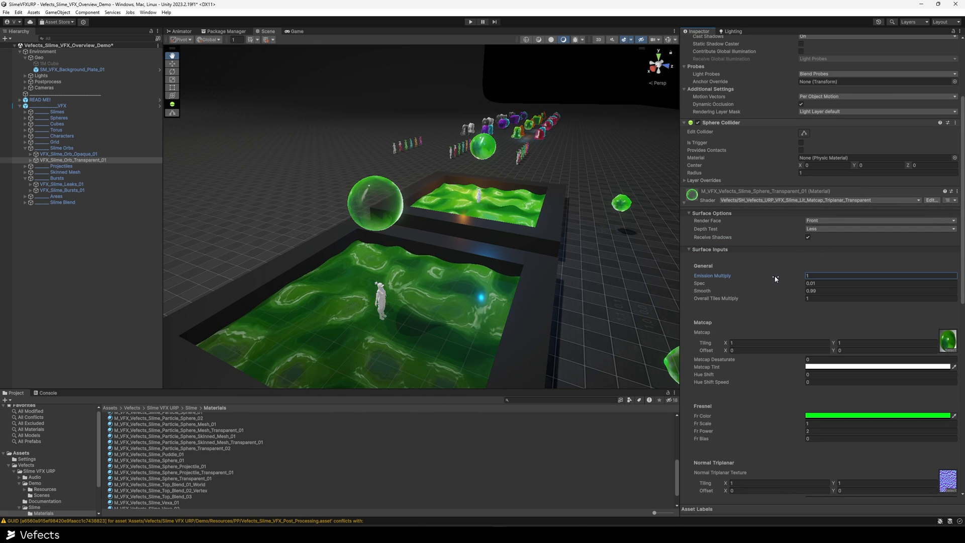
{"action": "type", "text": "9.66"}
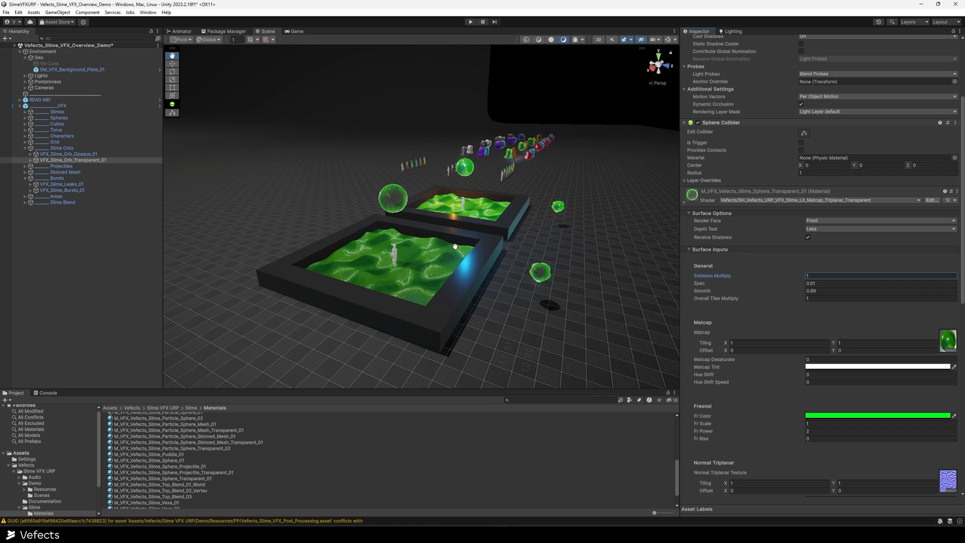
{"action": "left_click_drag", "start_coordinate": [455, 245], "coordinate": [488, 240]}
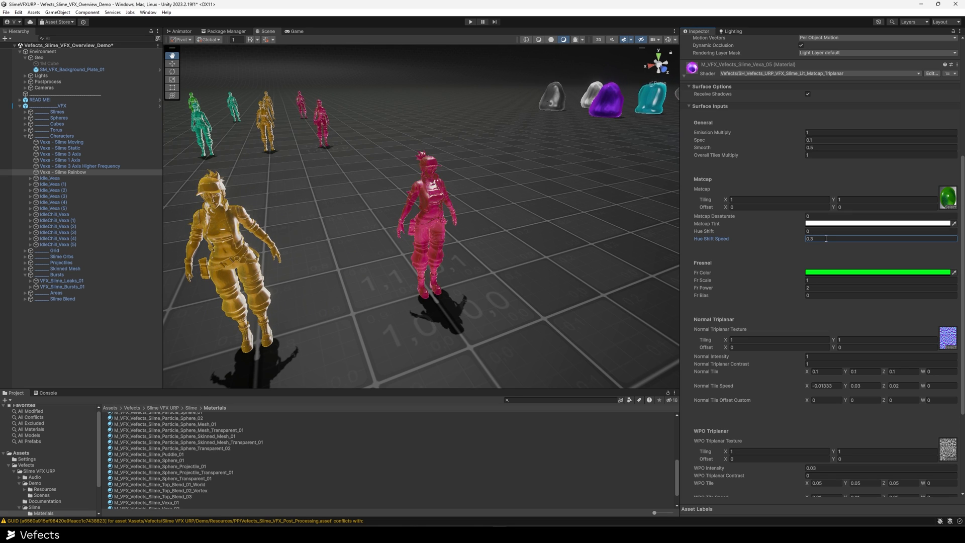
Set Hue Shift Speed to 0.03 and select the Vexa - Slime 3 Axis Higher Frequency character
{"action": "type", "text": "1"}
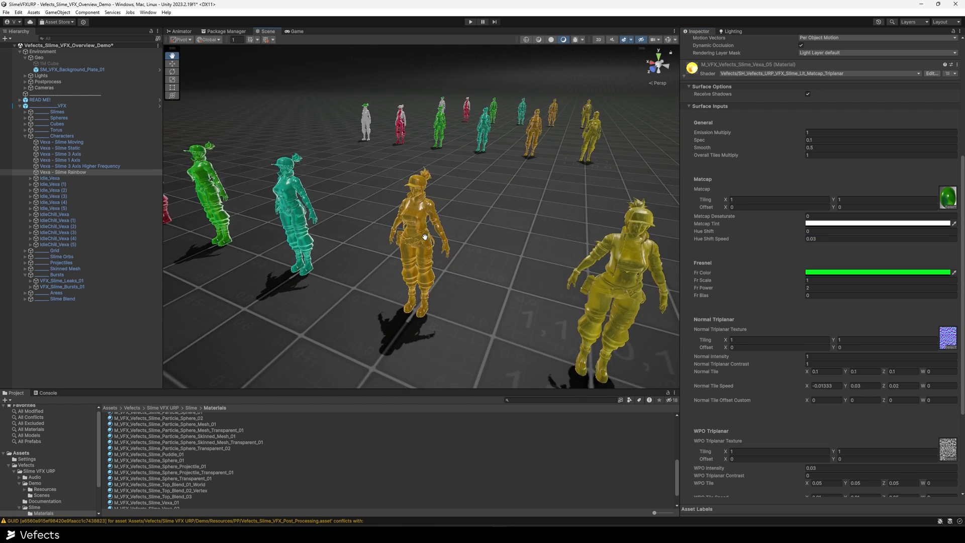
{"action": "left_click", "coordinate": [80, 167]}
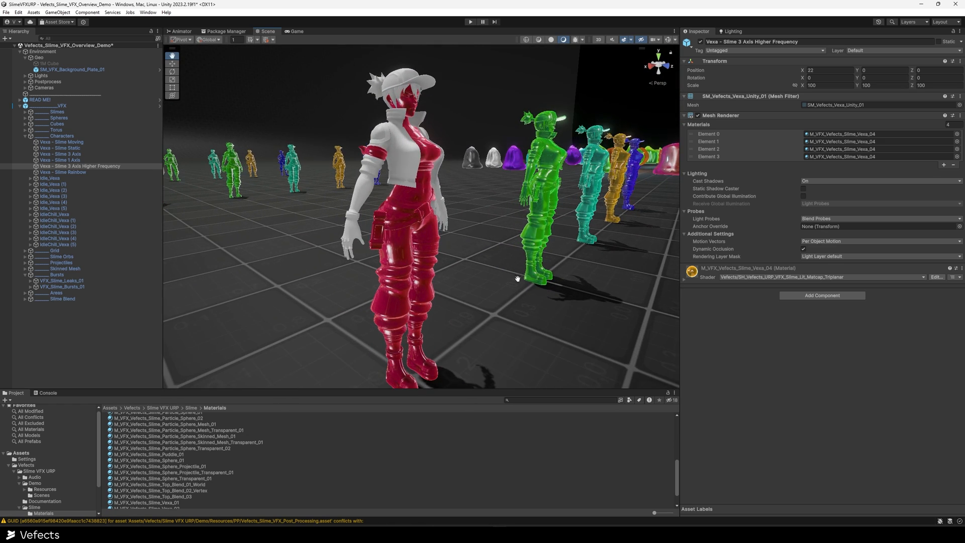
Enter play mode to run the slime demo scene
{"action": "left_click", "coordinate": [46, 105]}
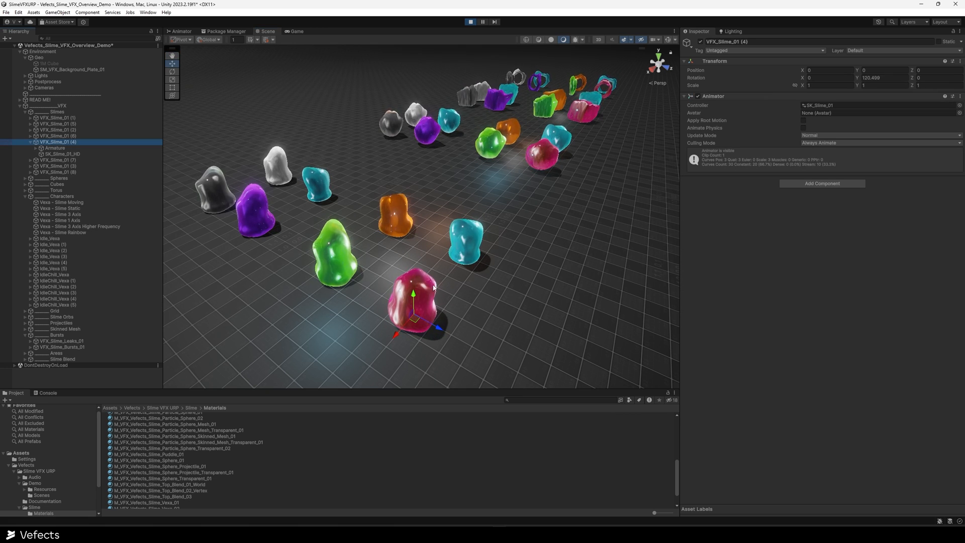
Move the pink slime blob, return it to its starting spot, and select SK_Slime_01_HD
{"action": "left_click_drag", "start_coordinate": [413, 302], "coordinate": [438, 187]}
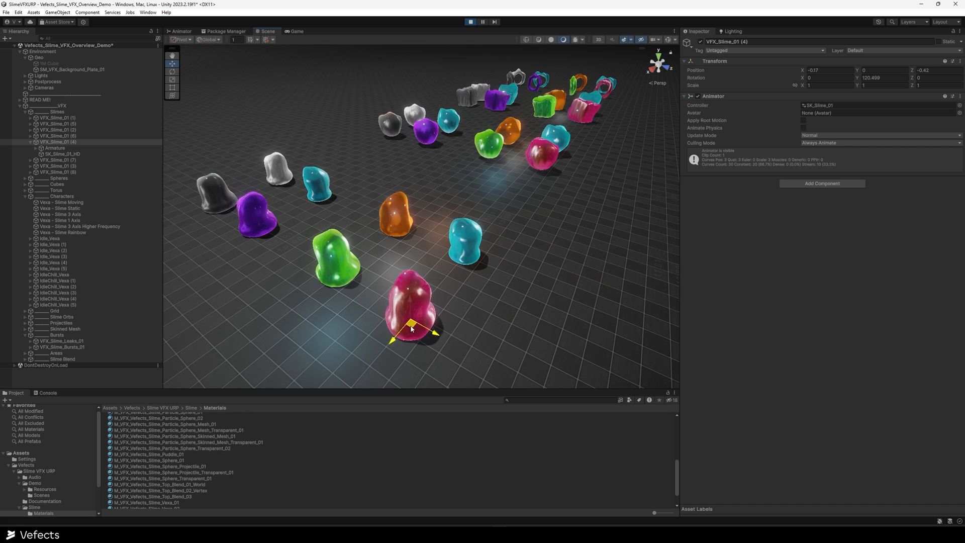
{"action": "left_click_drag", "start_coordinate": [411, 323], "coordinate": [442, 222]}
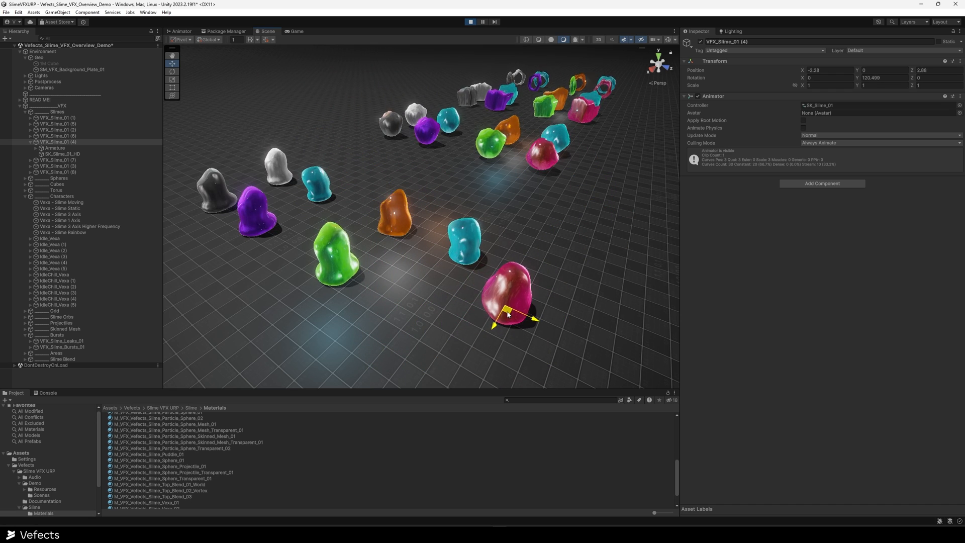
{"action": "left_click_drag", "start_coordinate": [513, 311], "coordinate": [554, 280]}
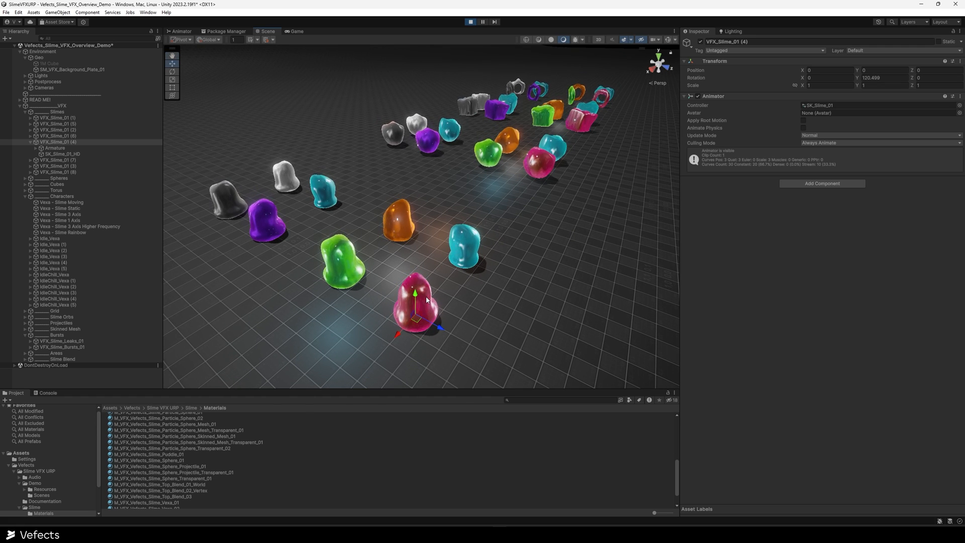
{"action": "left_click", "coordinate": [61, 154]}
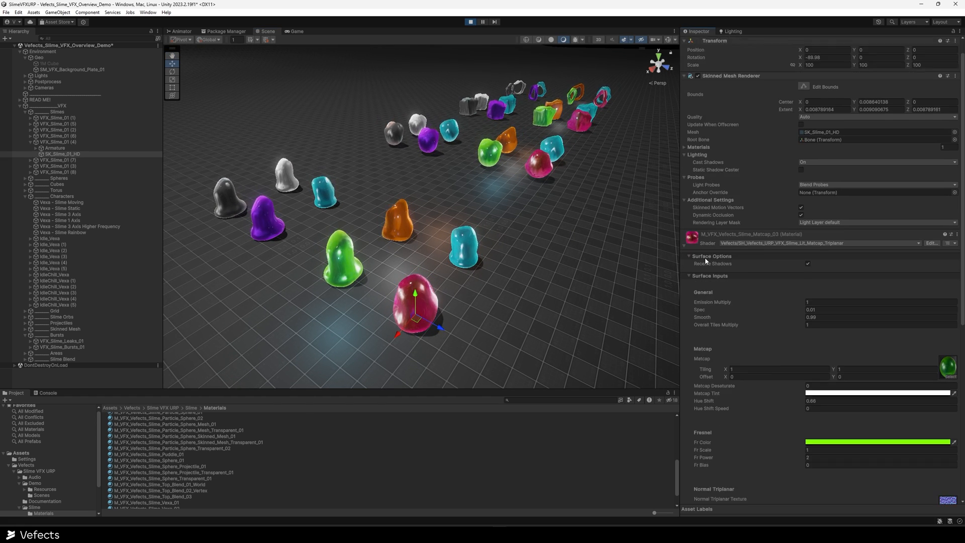
Adjust the blob's Fr Color, Matcap Tint and Hue Shift, then select VFX_Slime_Bursts_01
{"action": "scroll", "scroll_direction": "down", "scroll_amount": 3}
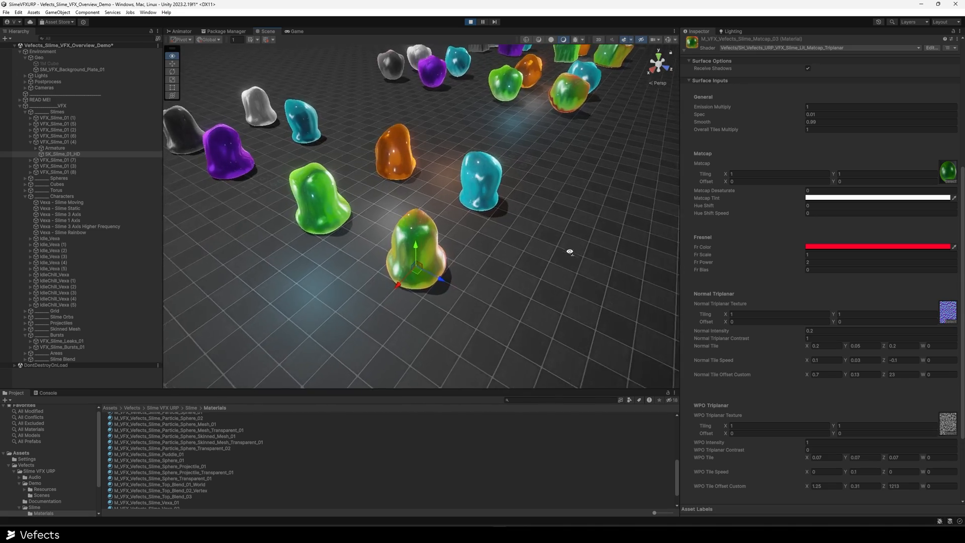
{"action": "left_click_drag", "start_coordinate": [569, 251], "coordinate": [601, 222]}
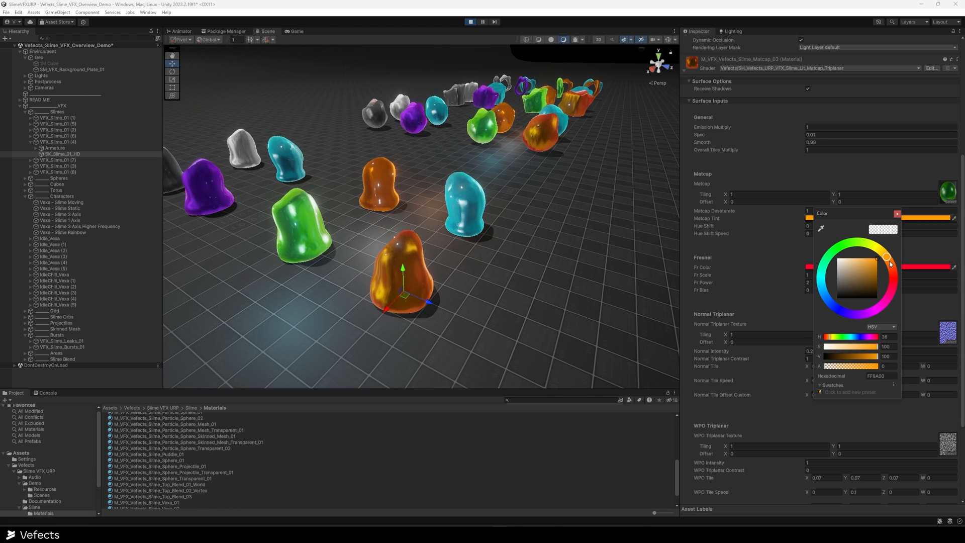
{"action": "left_click_drag", "start_coordinate": [888, 257], "coordinate": [858, 313]}
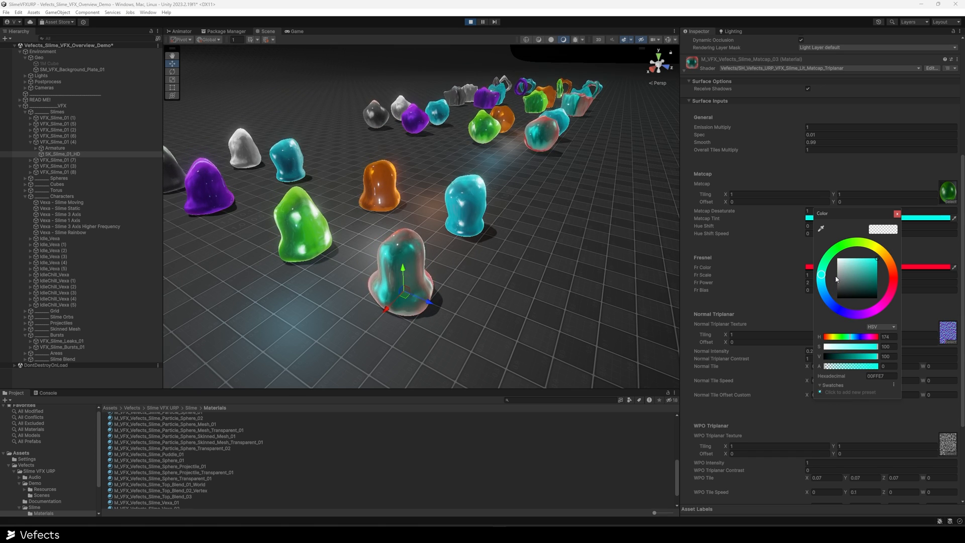
{"action": "left_click_drag", "start_coordinate": [821, 272], "coordinate": [823, 290]}
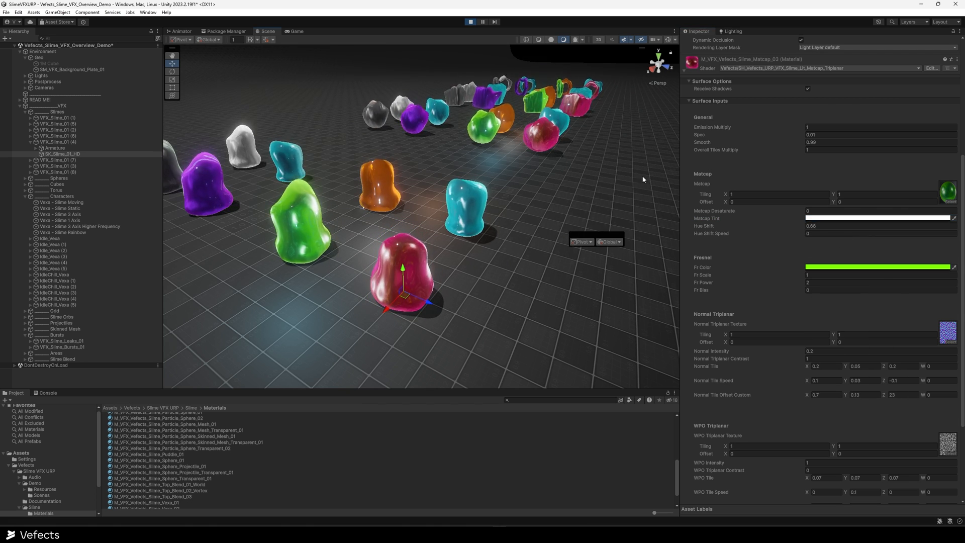
{"action": "left_click", "coordinate": [62, 335]}
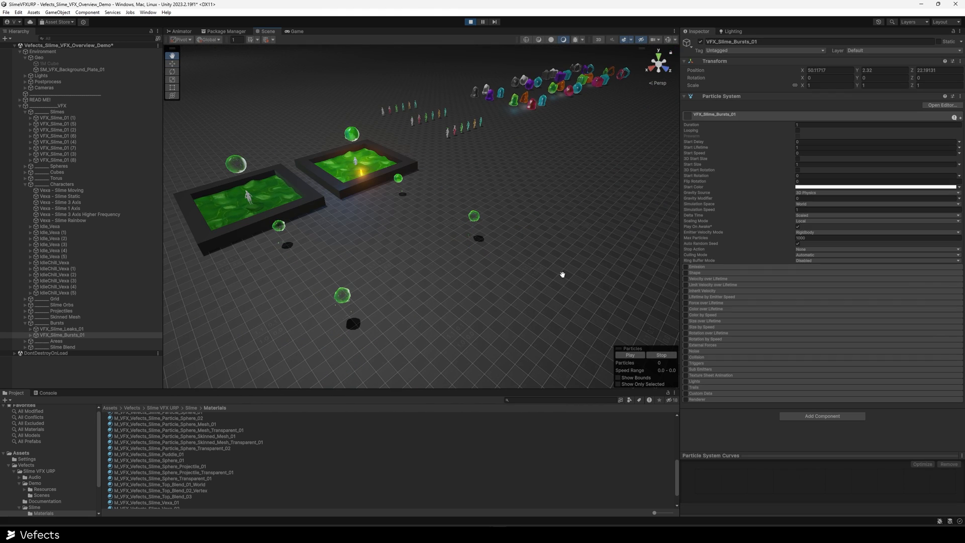